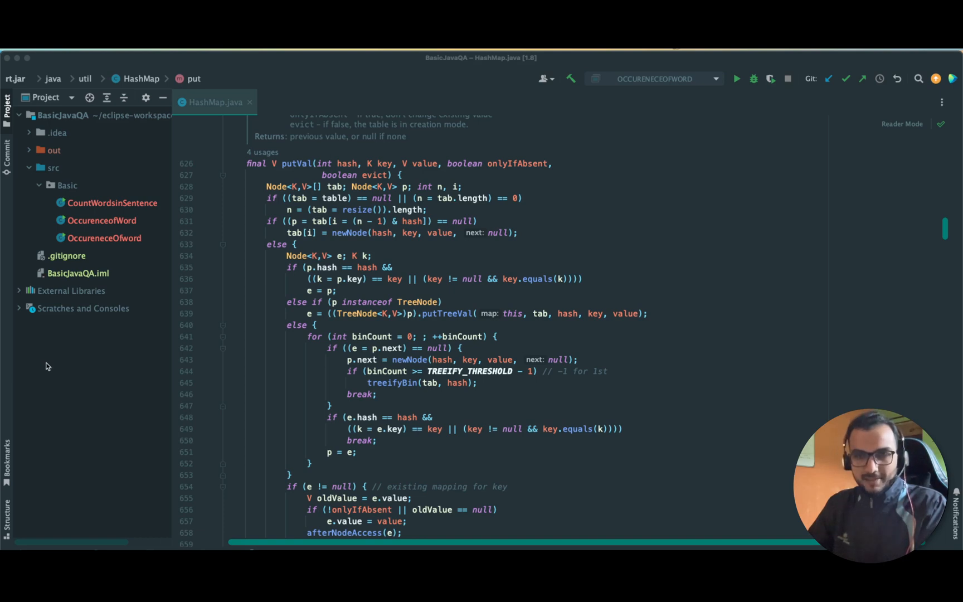
mouse_move(209, 244)
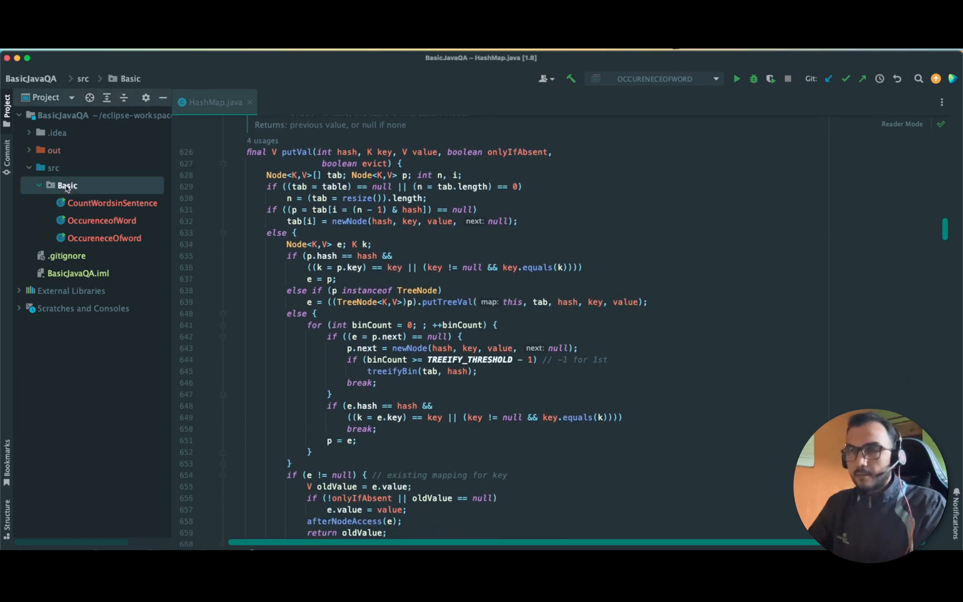
Create a new Java class named ReverseString in the Basic package.
right_click(67, 185)
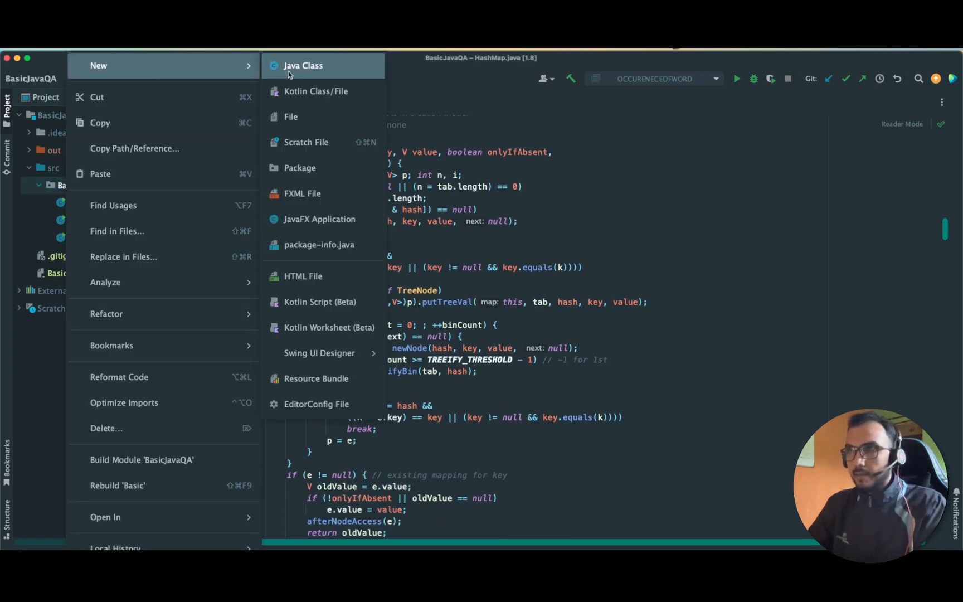
click(302, 65)
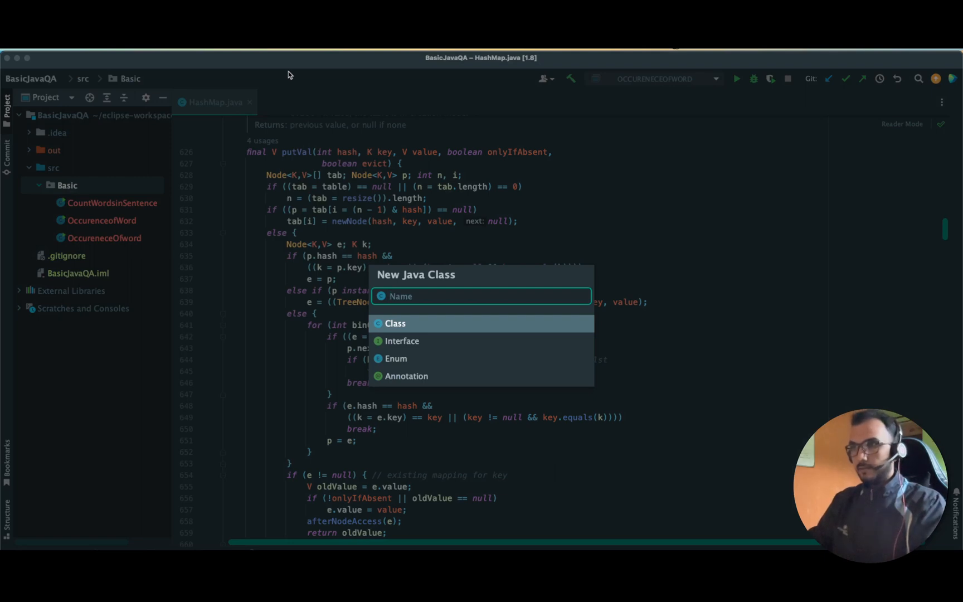
text(Reverse)
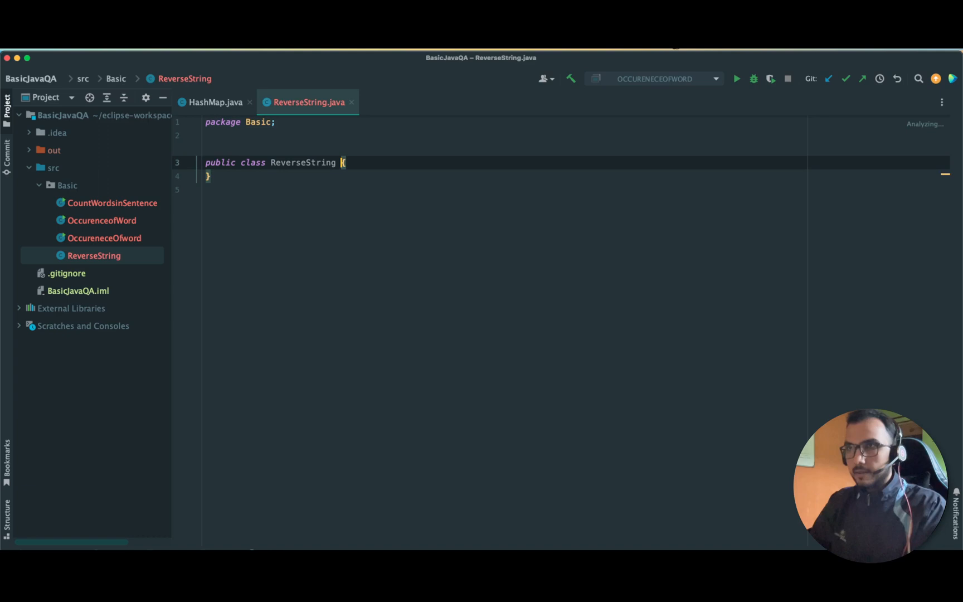
Add a main method (psvm) declaring String str = "shailesh";.
click(369, 165)
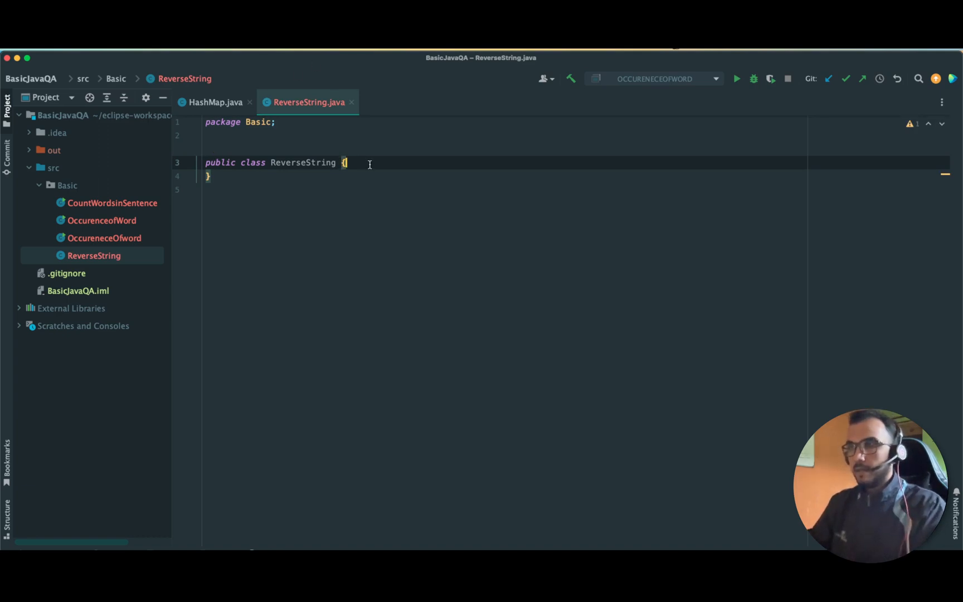
key(enter)
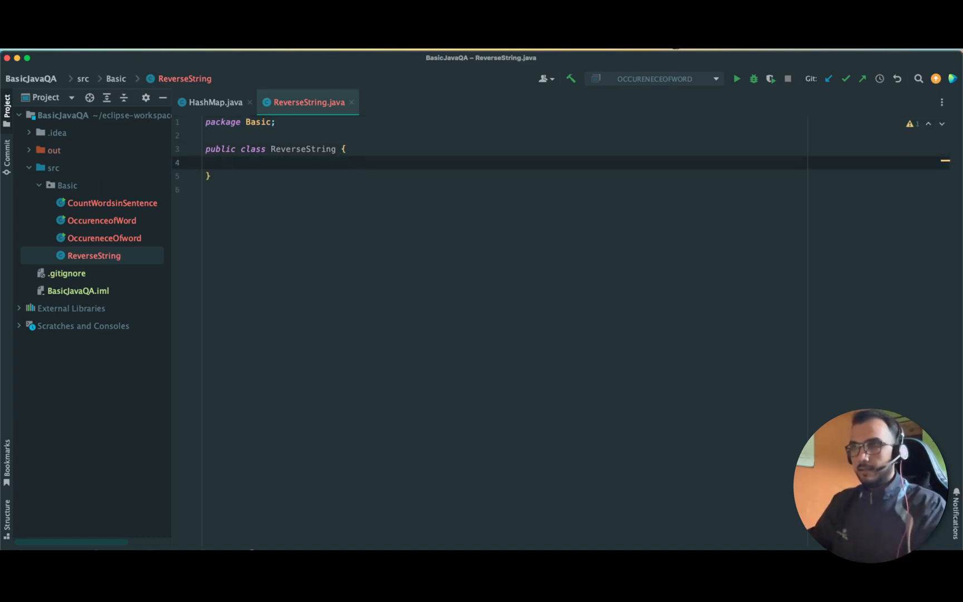
text(ps)
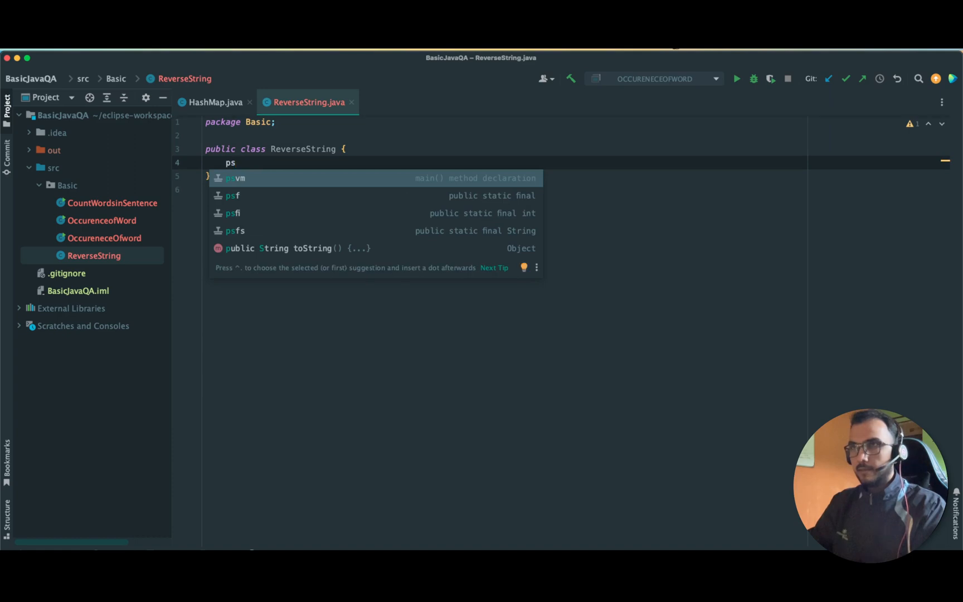
text(St)
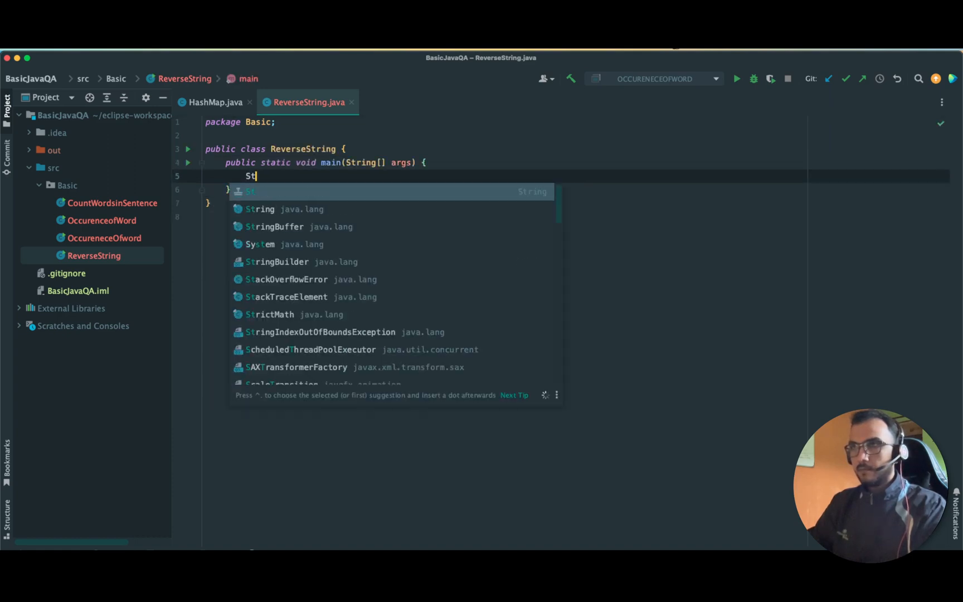
text(ring str)
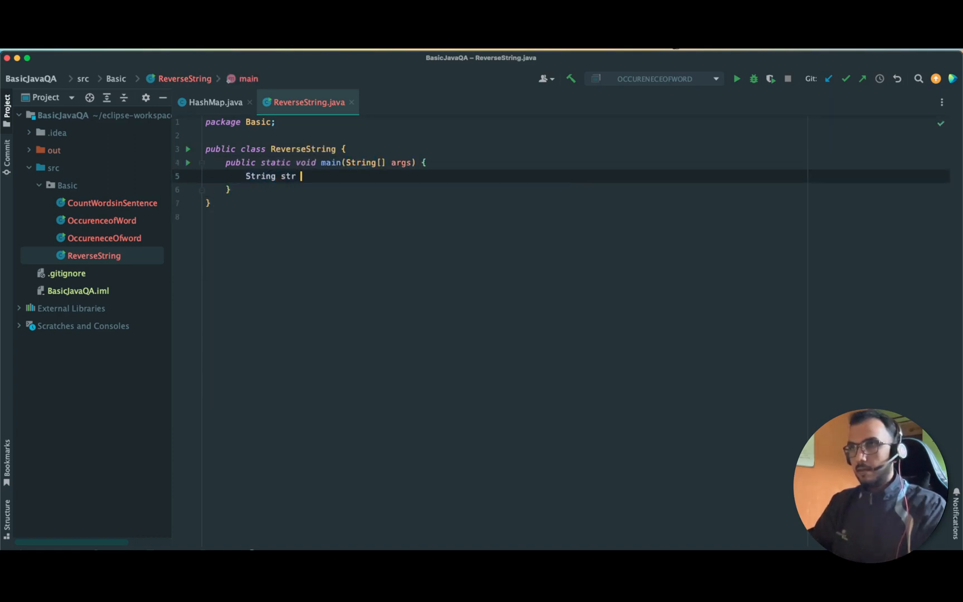
text(= "")
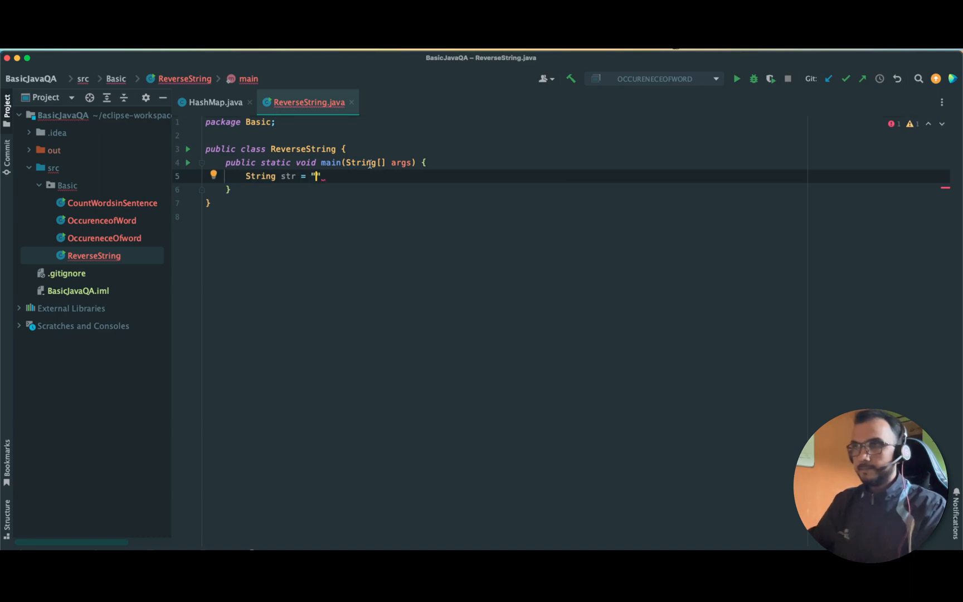
text(shailesh)
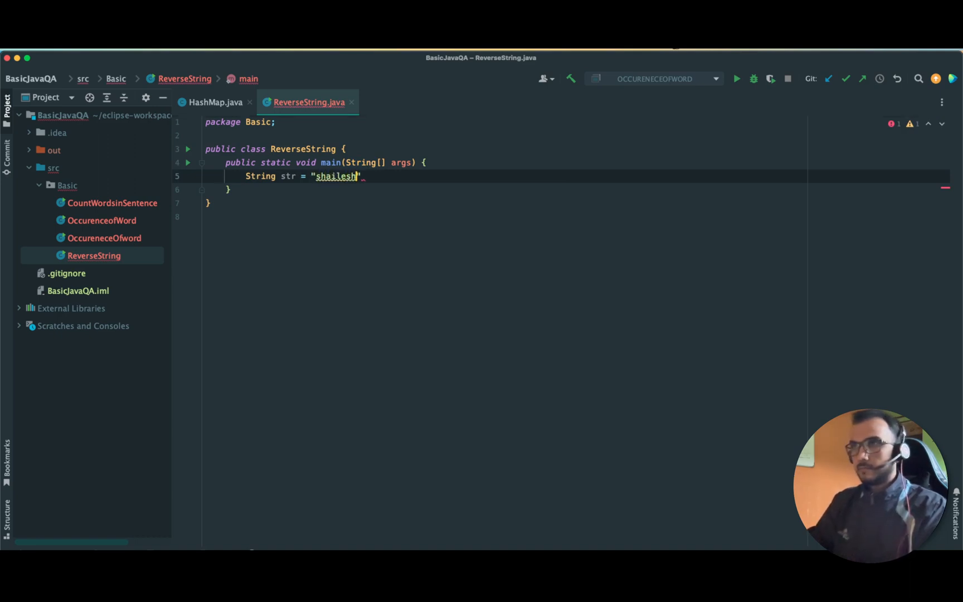
text(;)
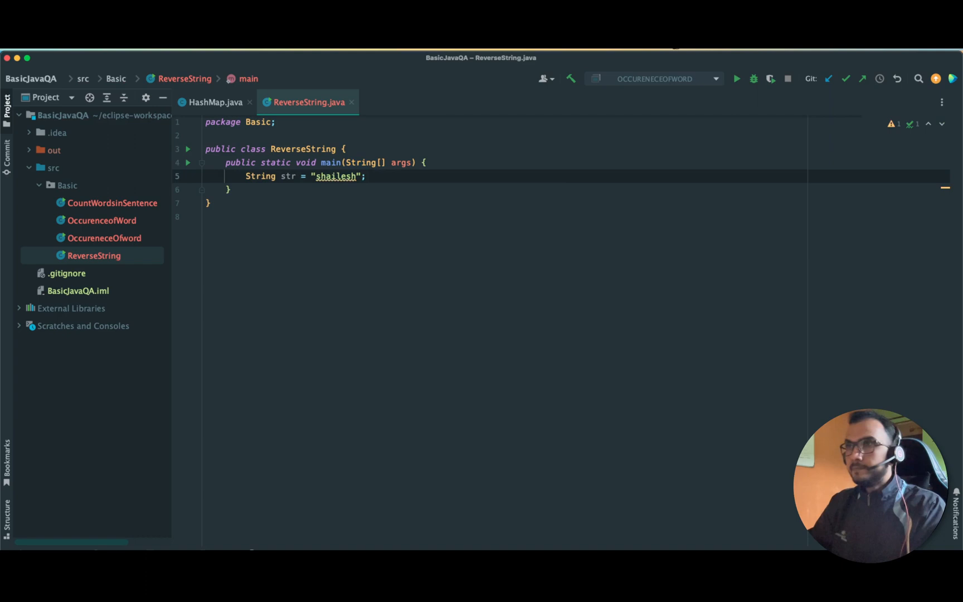
key(Enter)
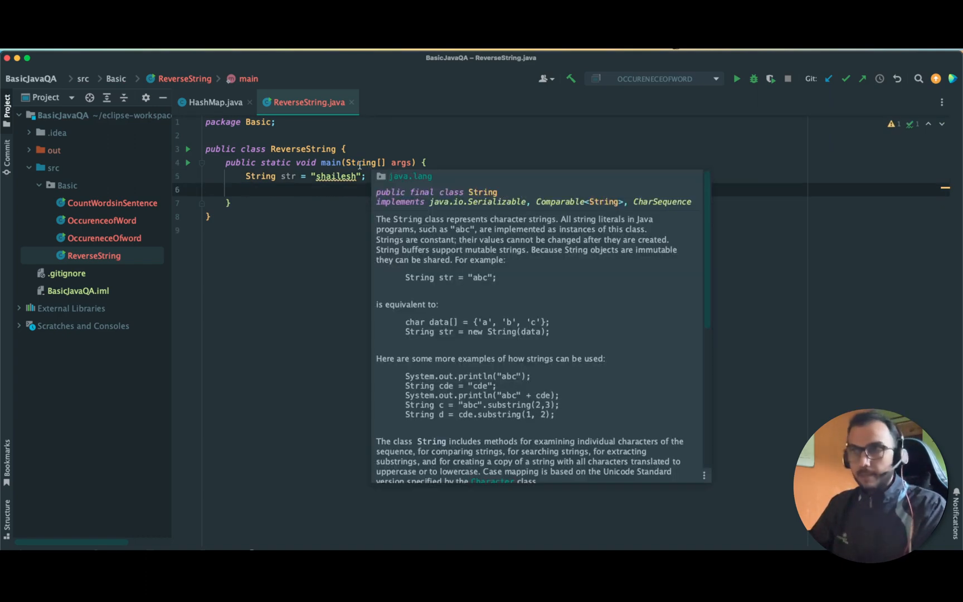
click(264, 190)
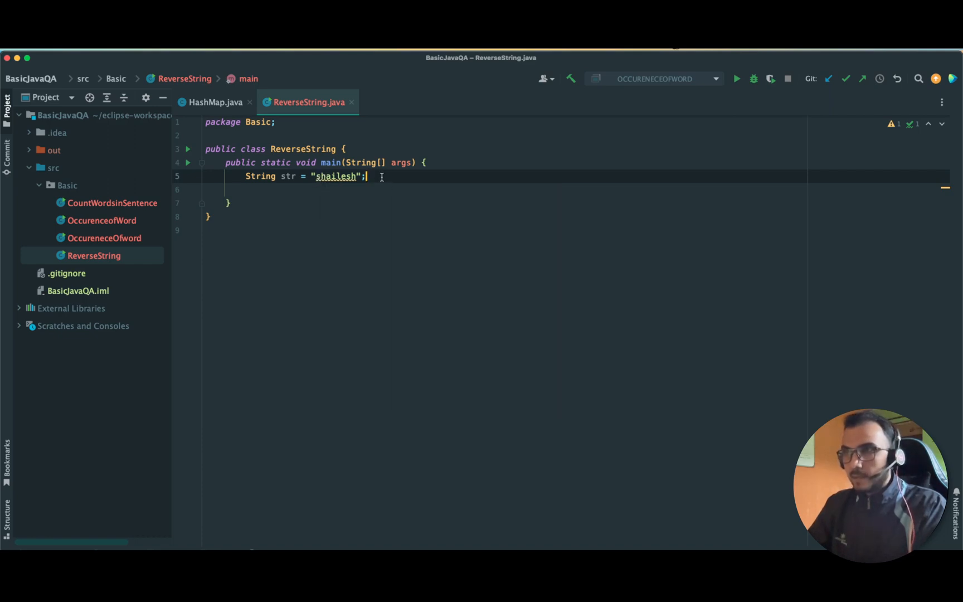
text(s =)
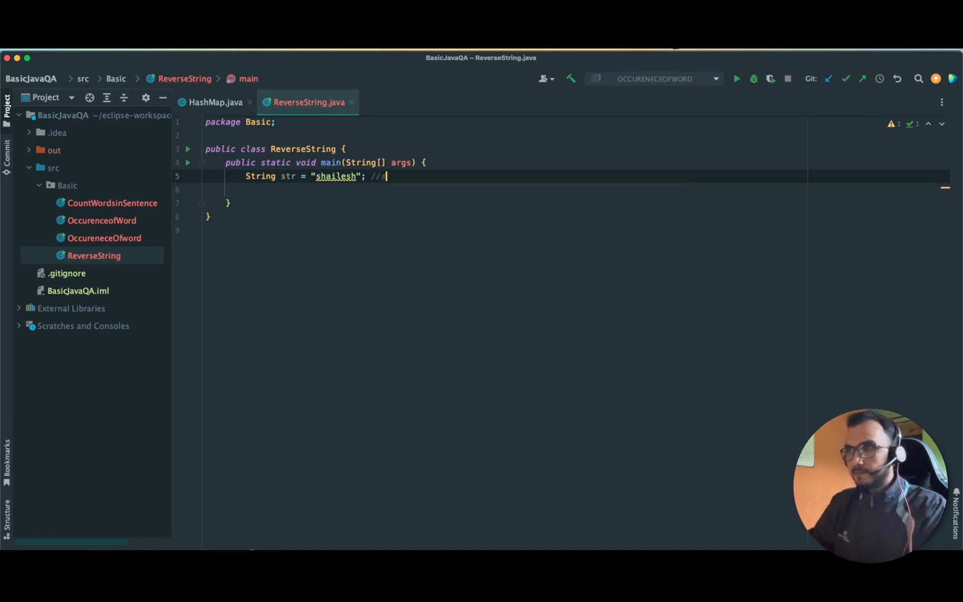
text(s=0 .....)
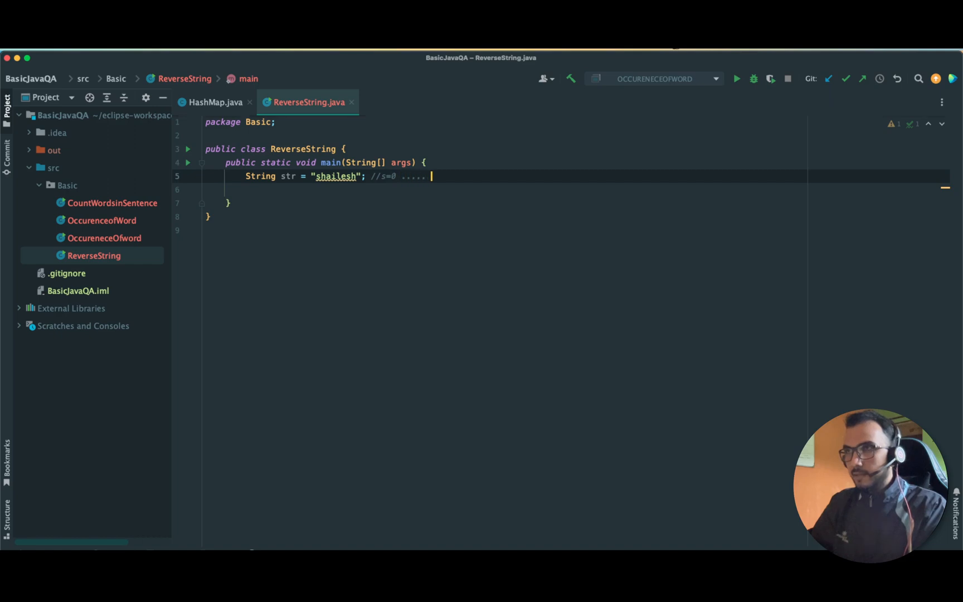
text(h)
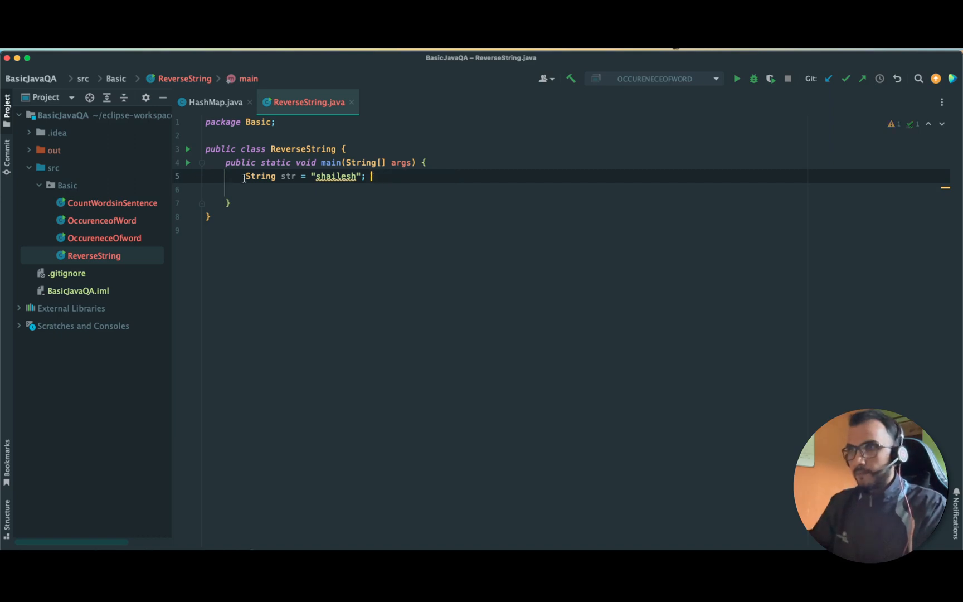
Call reverse(str); in main and generate the missing private static reverse method.
text(rever)
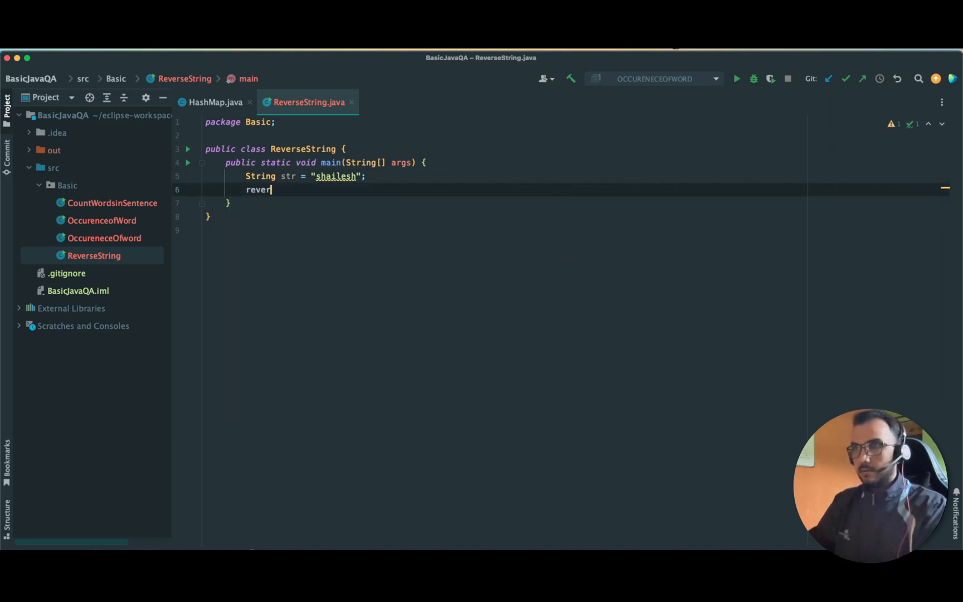
text(se(str)
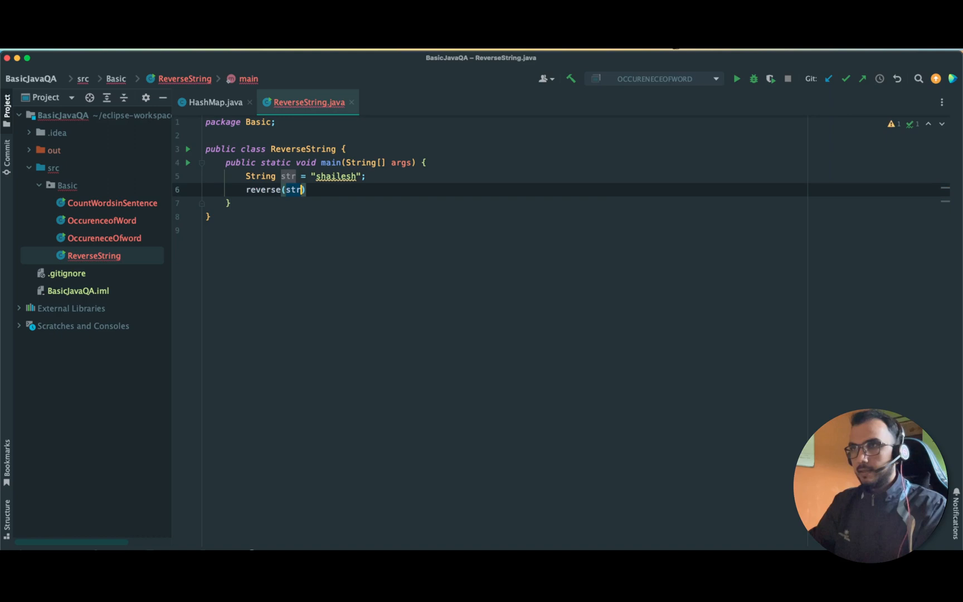
text(;)
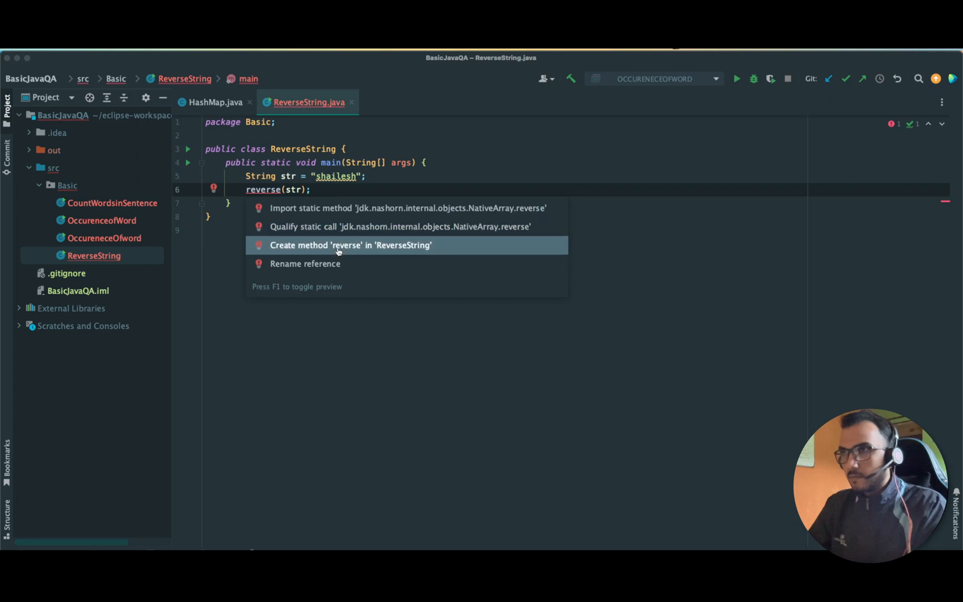
click(350, 245)
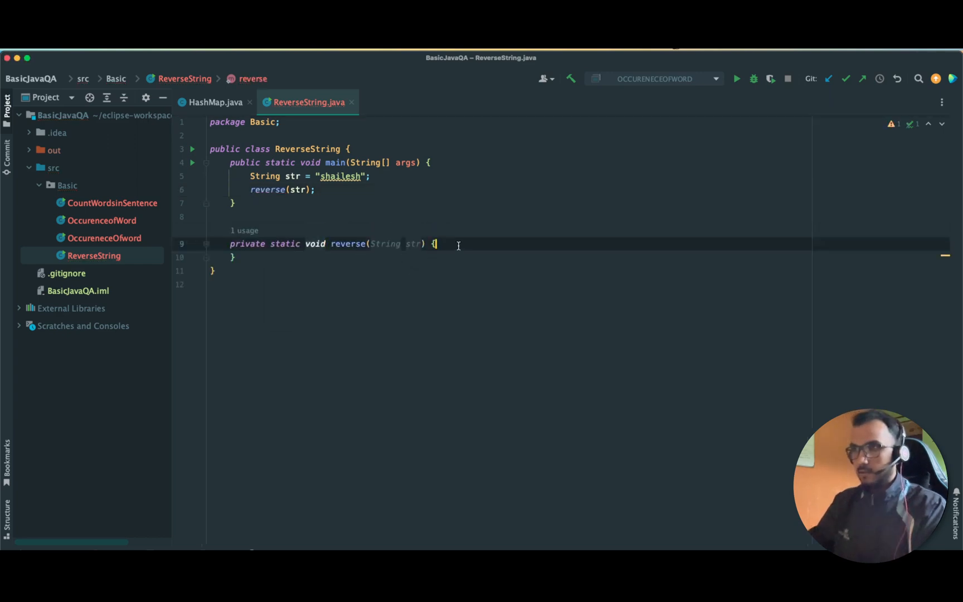
Declare String rev = null inside the reverse method.
key(enter)
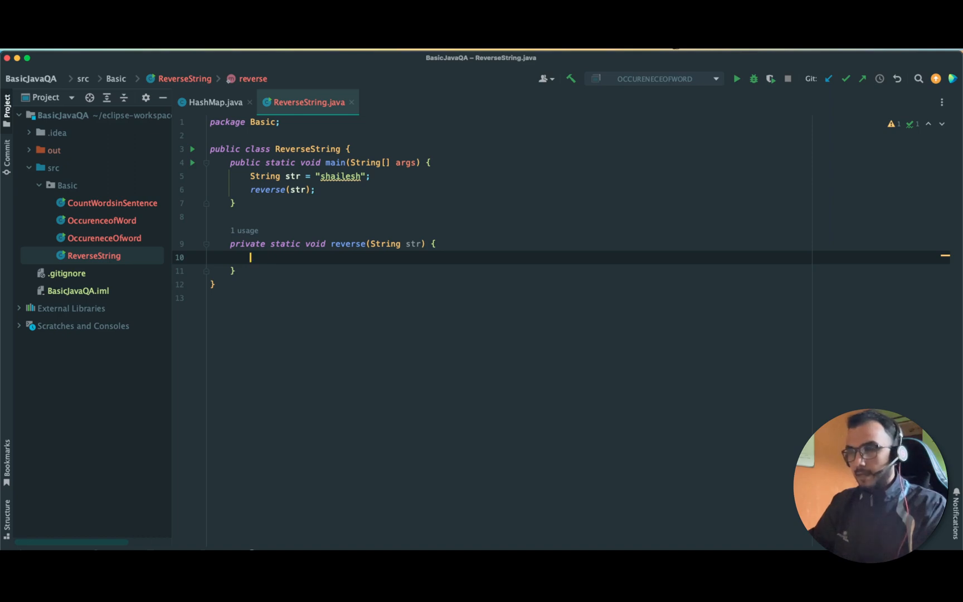
mouse_move(453, 244)
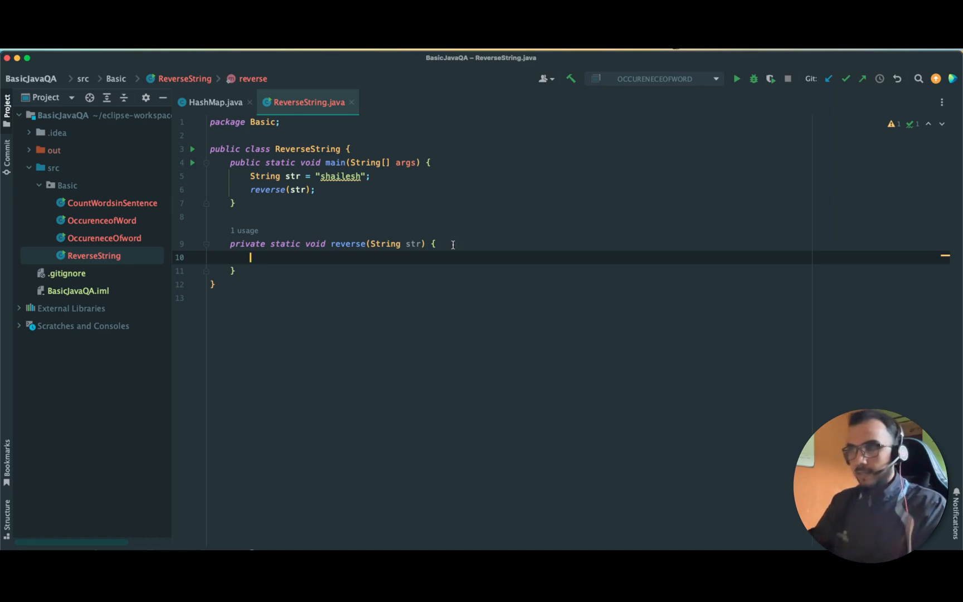
text(String)
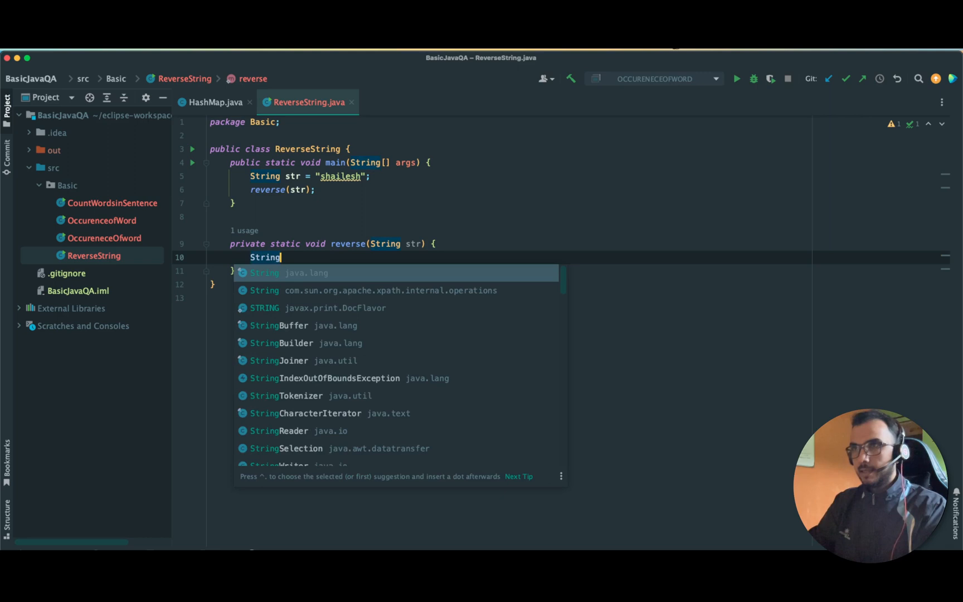
text(rev)
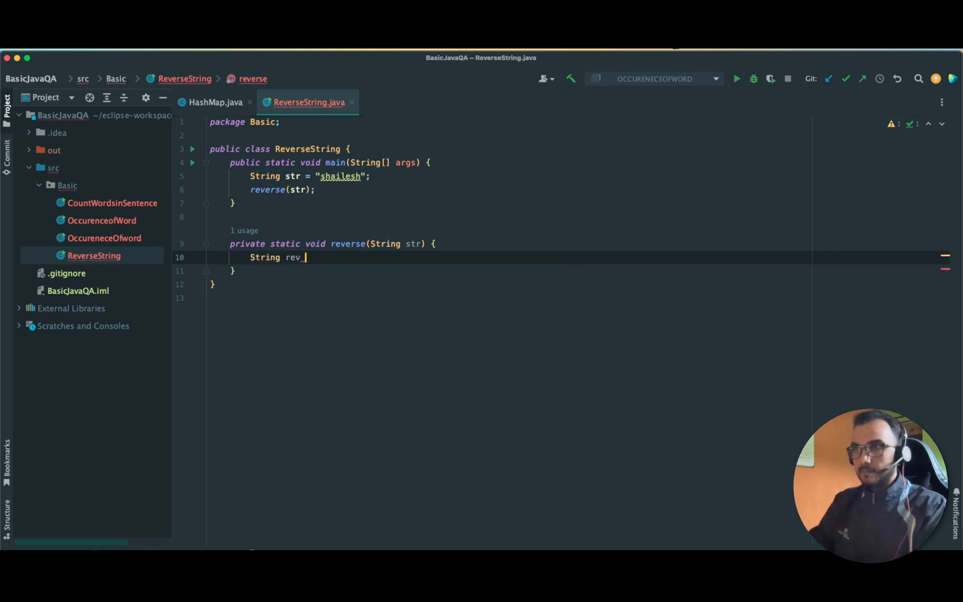
text(= null;)
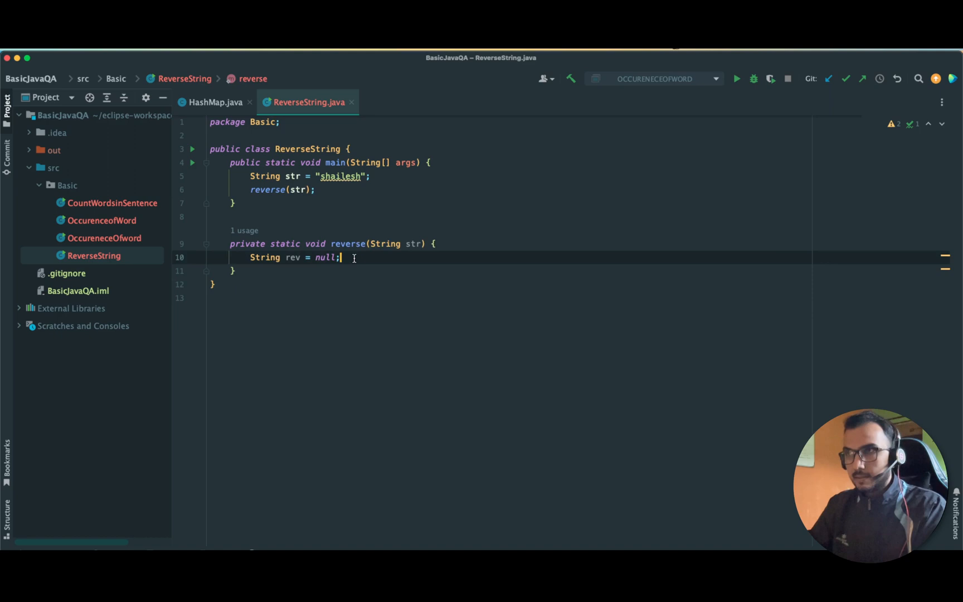
key(enter)
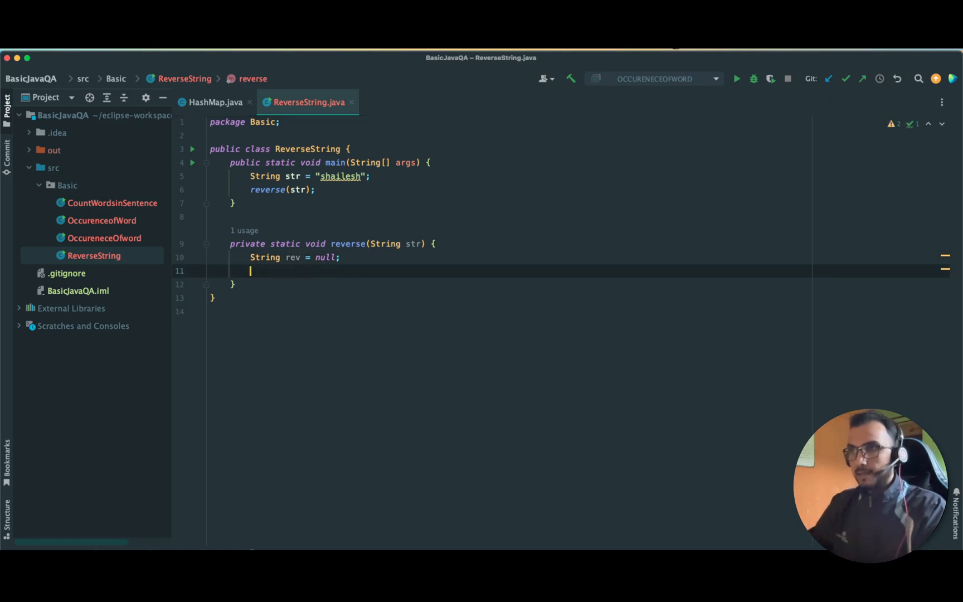
Write int length = str.length() and a for loop counting i down from length to 0.
text(for)
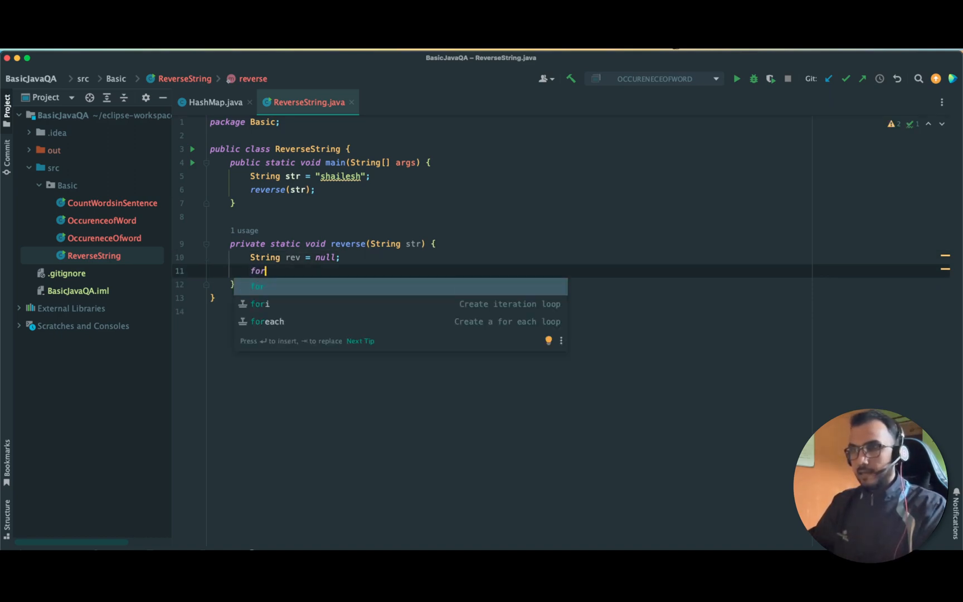
key(Enter)
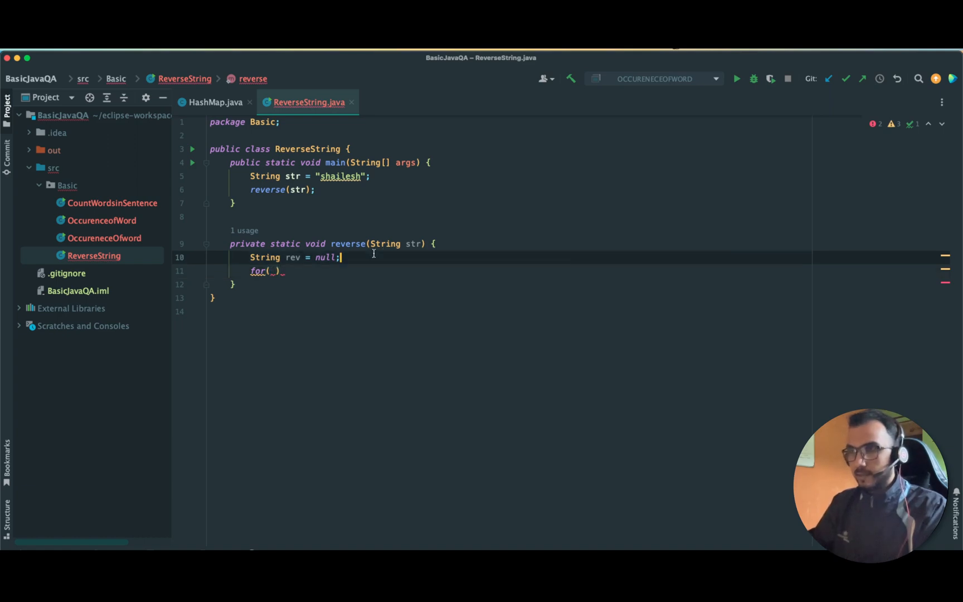
text(int length =)
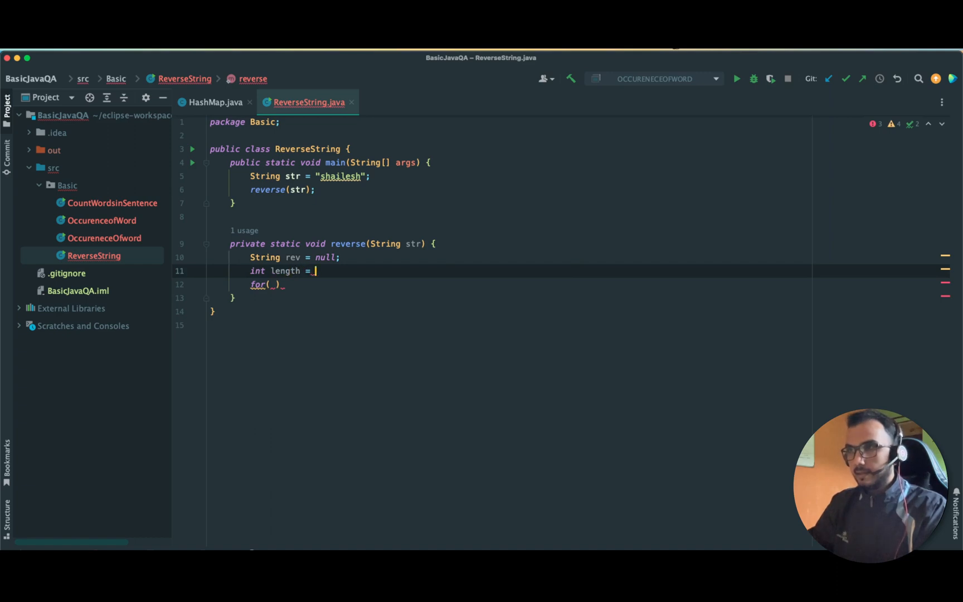
text(str.length();)
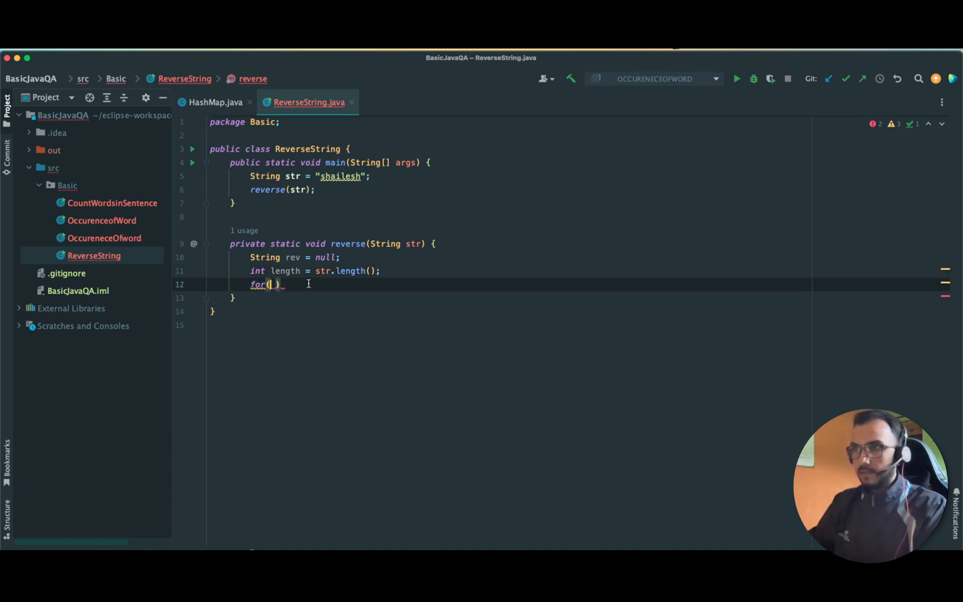
text(int i = length; i >)
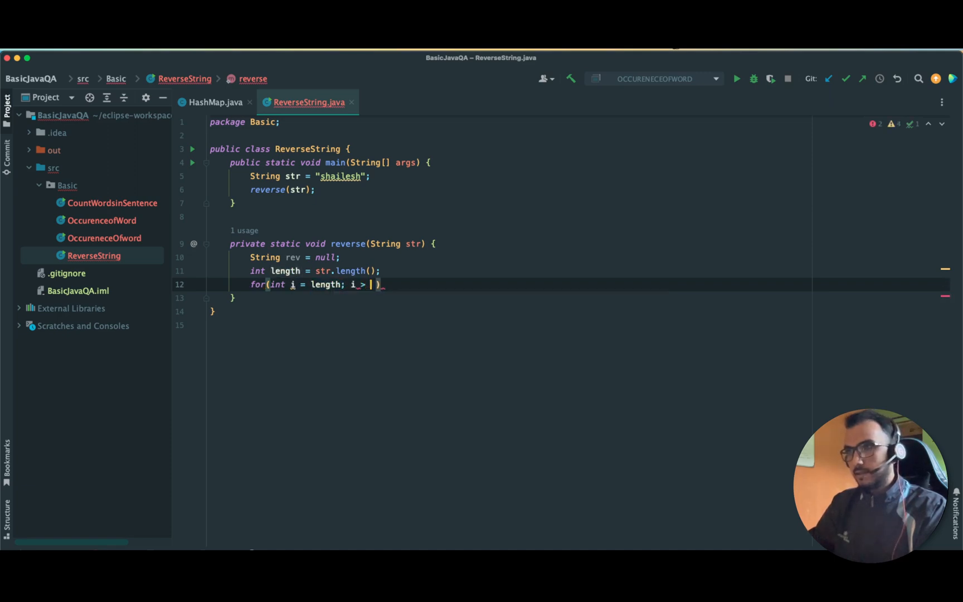
text(=-)
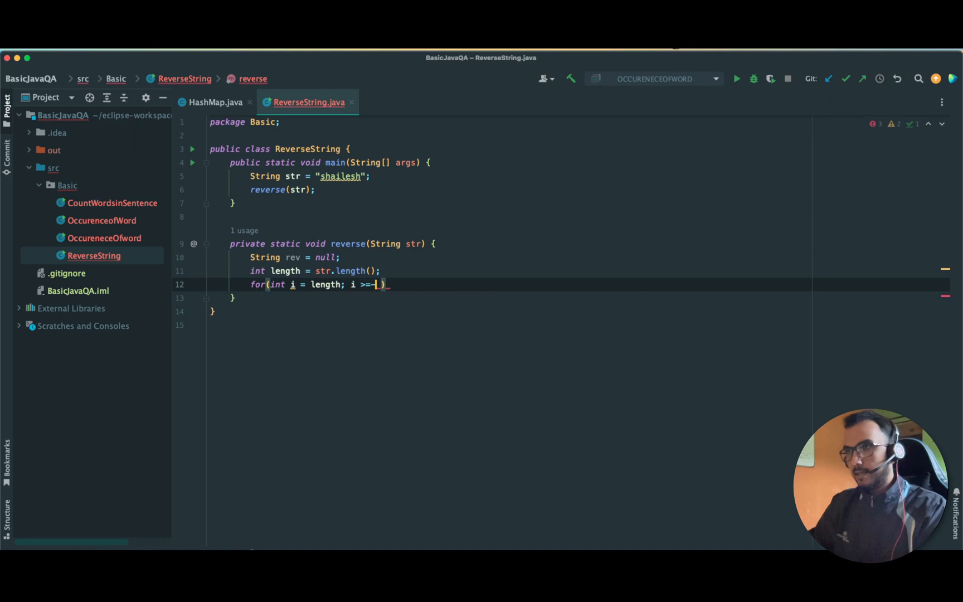
text(0)
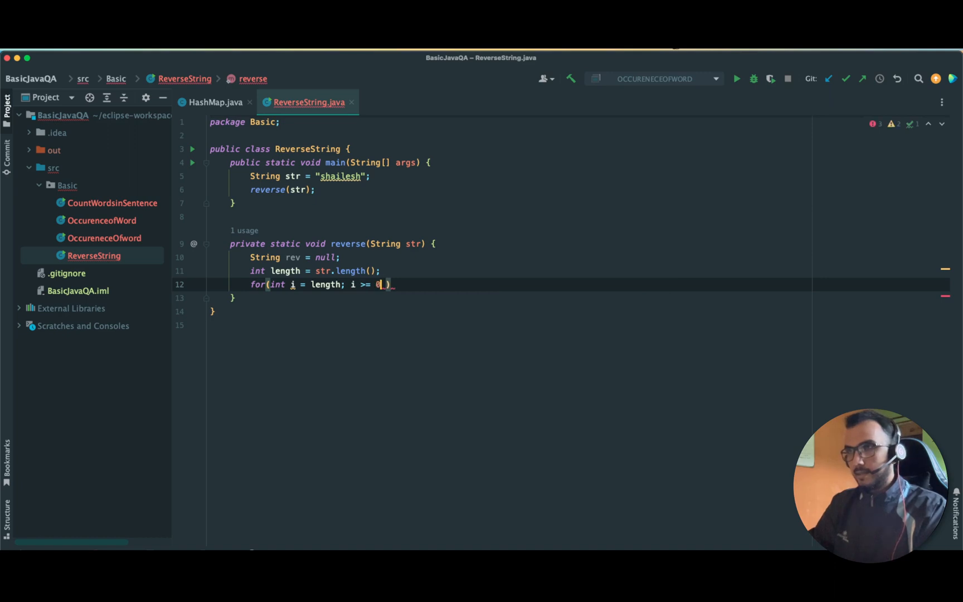
text(" ;")
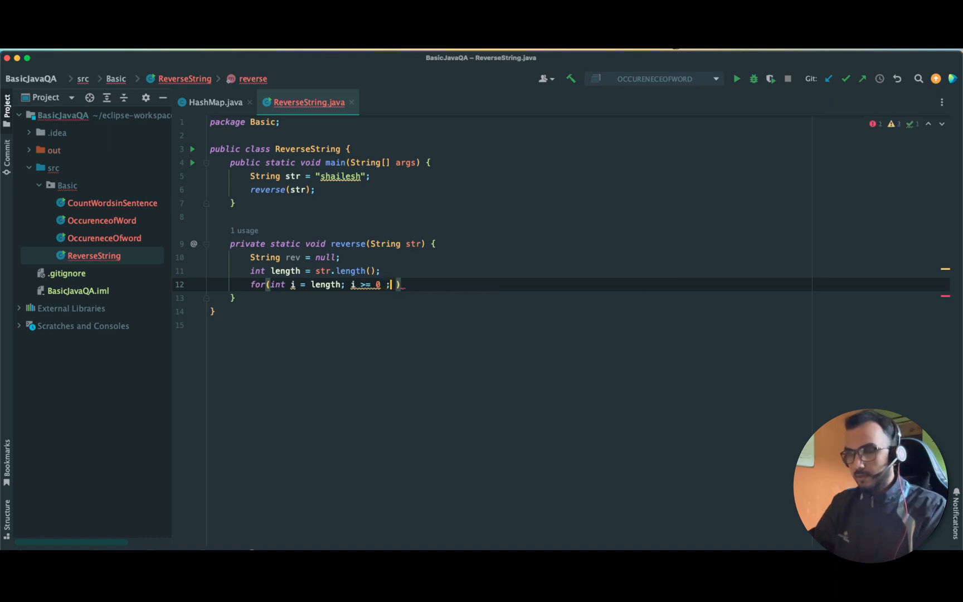
text(i)
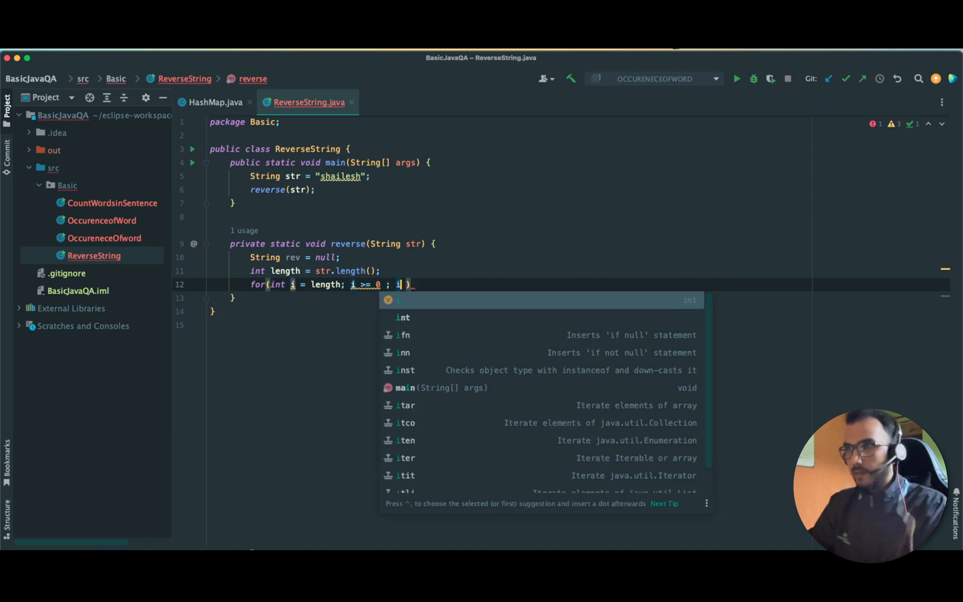
text(--)
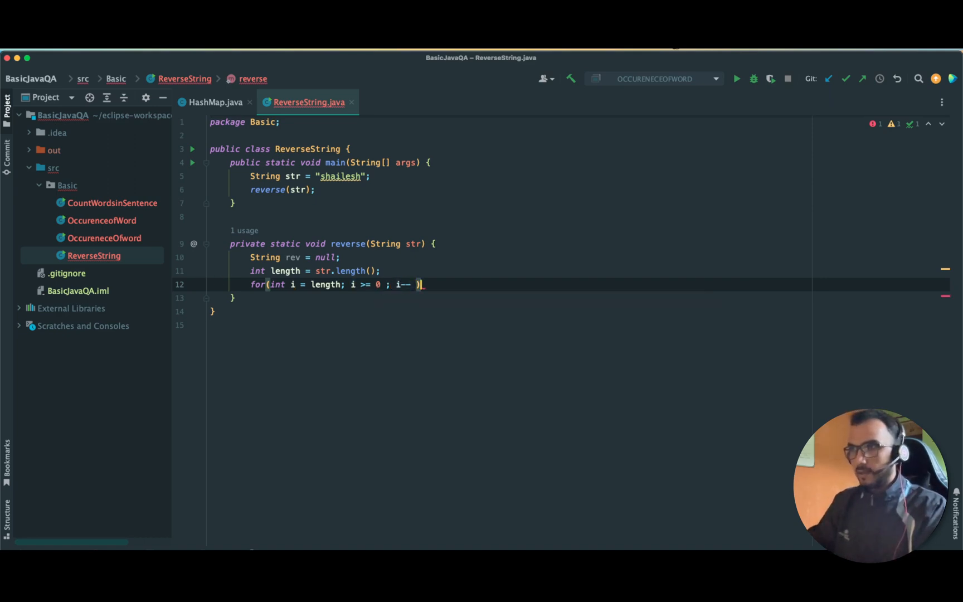
text({})
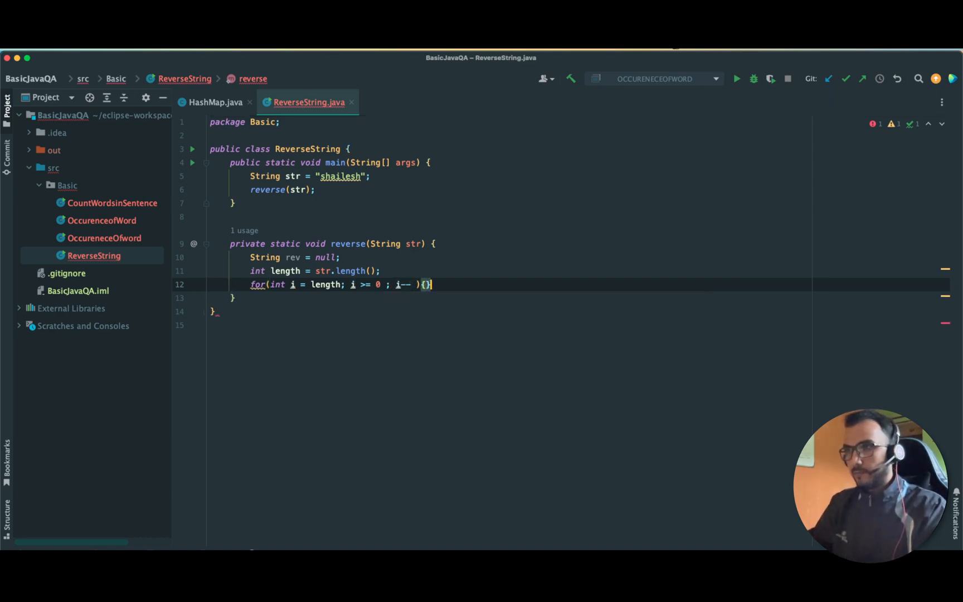
Inside the loop, append each character with rev = rev + str.charAt(i);.
key(enter)
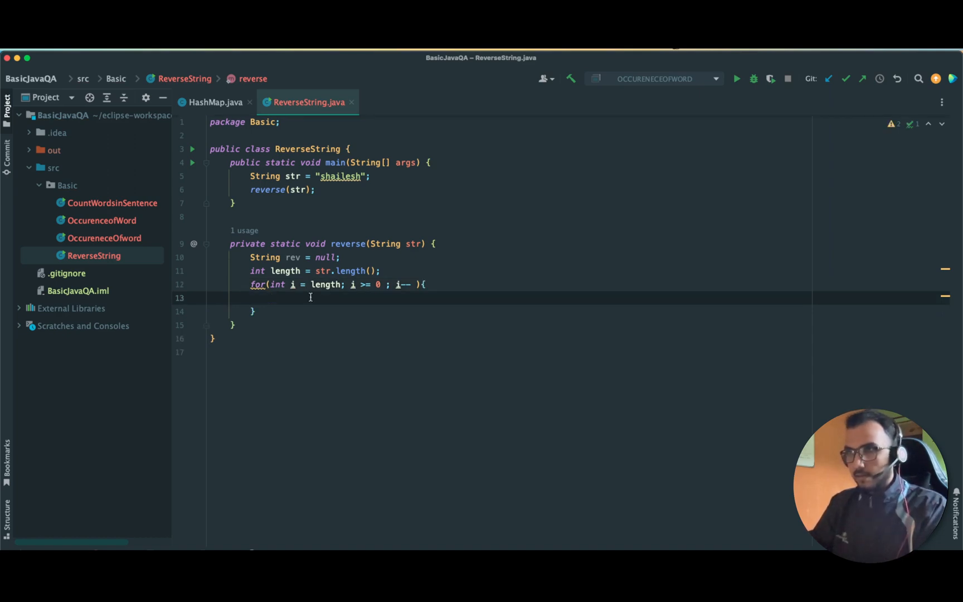
text(rev = rev)
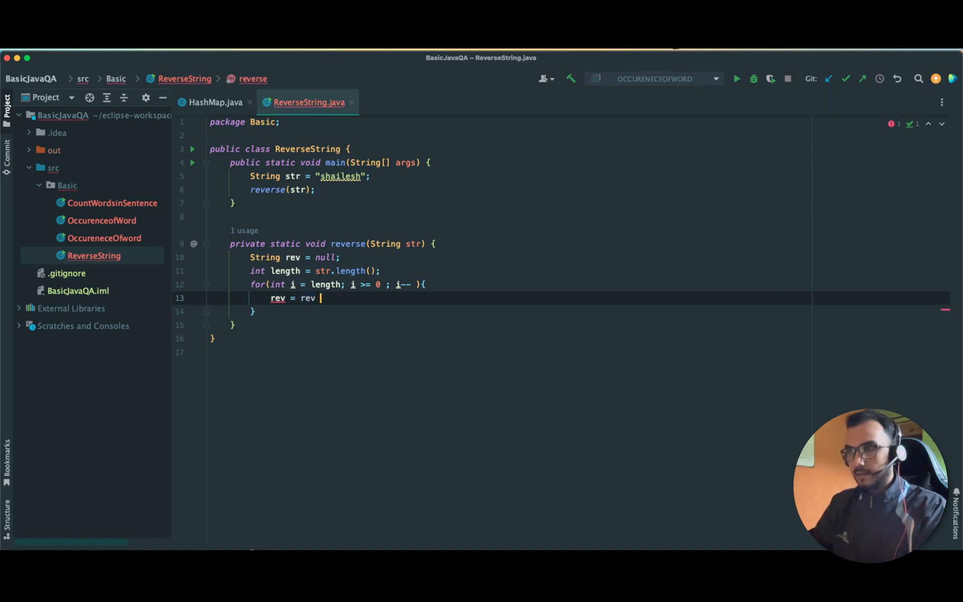
text(+ str)
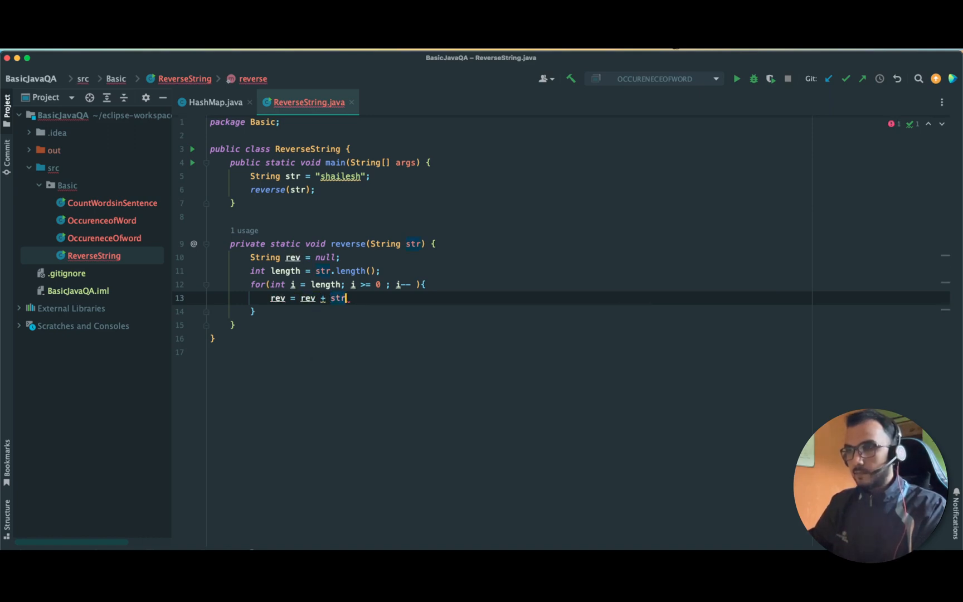
text(.charAt()
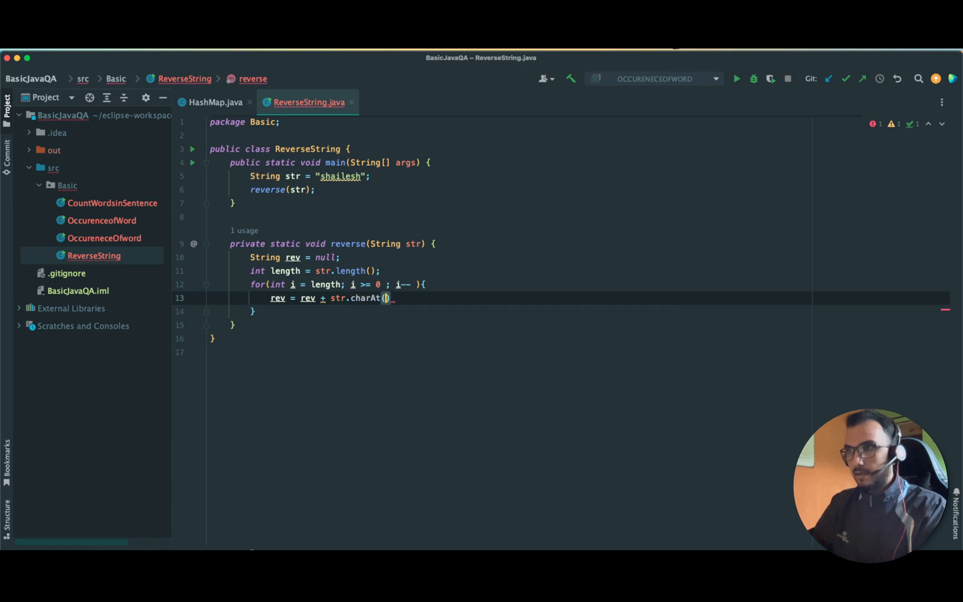
text(i)
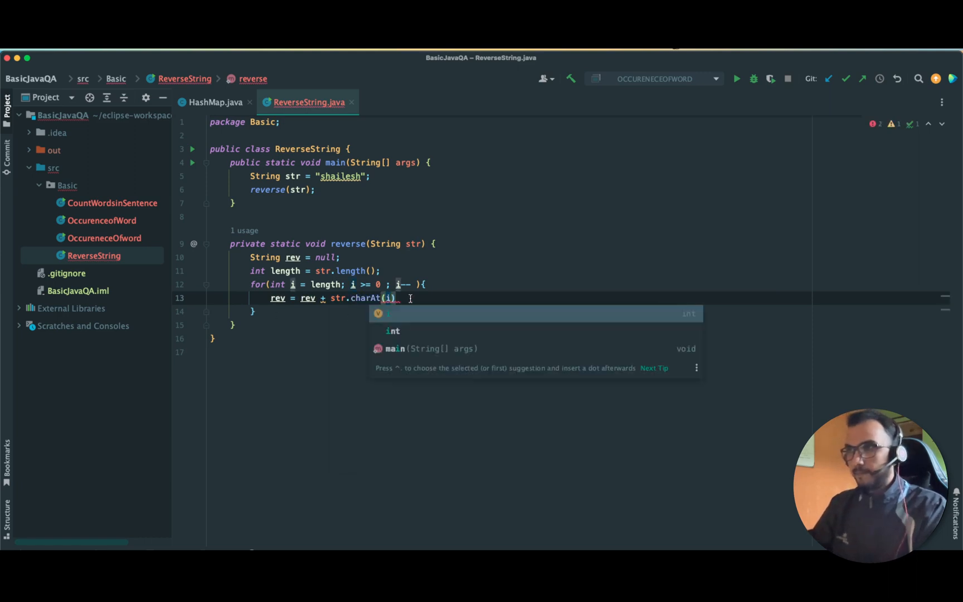
text(;)
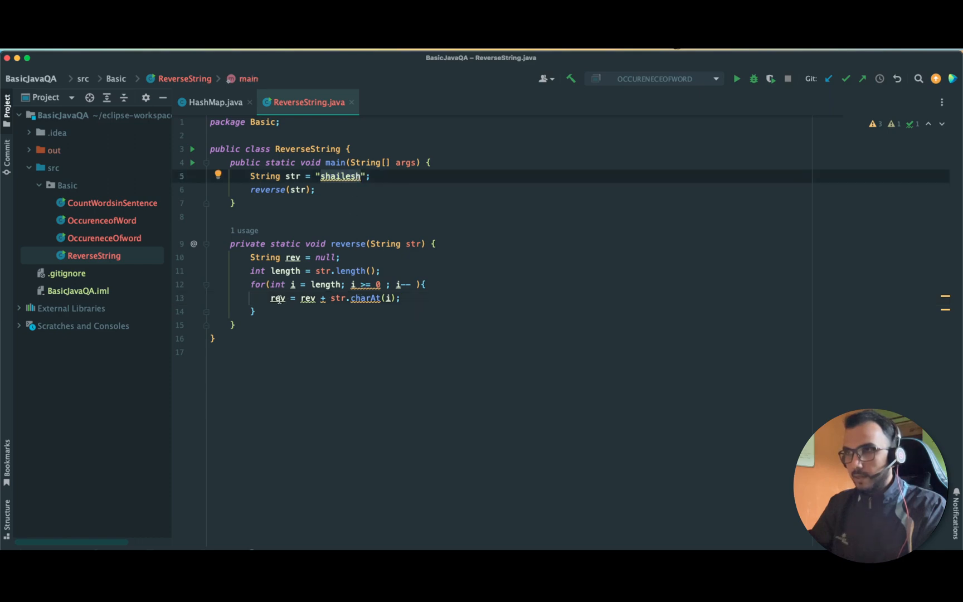
mouse_move(278, 297)
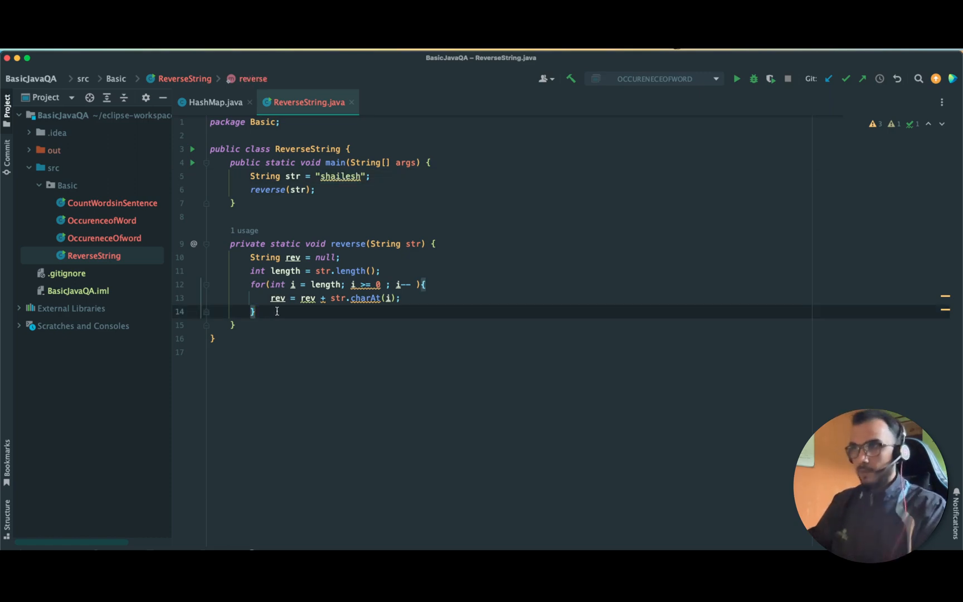
Print "Reversed string is : " + rev after the loop and choose to run ReverseString's main.
key(enter)
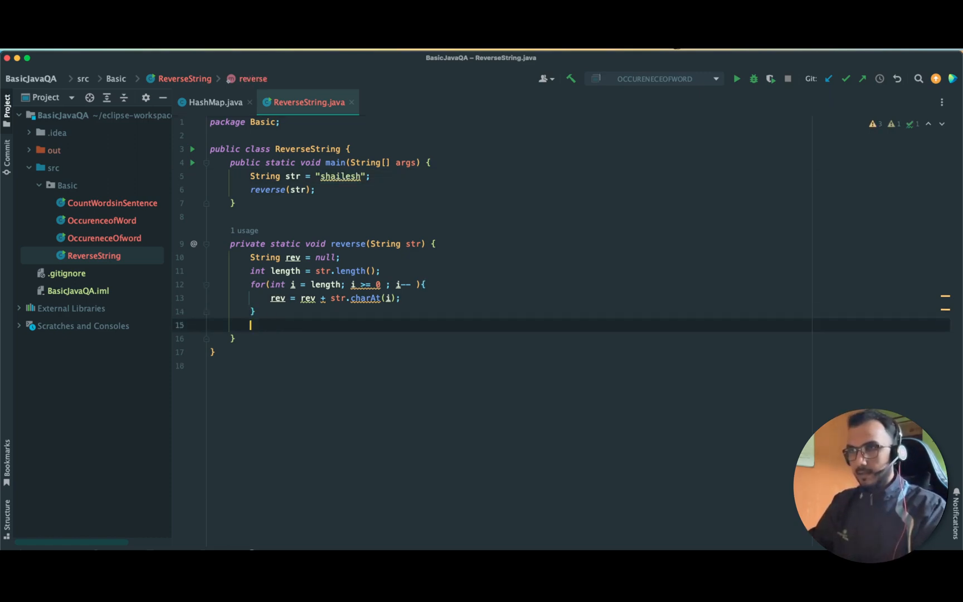
text(sou)
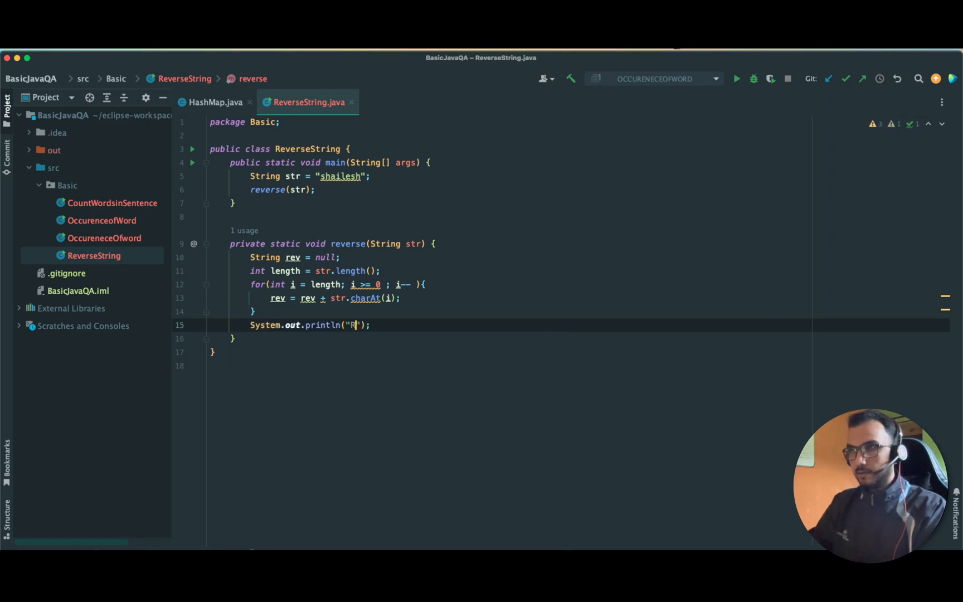
text(eversed string is :)
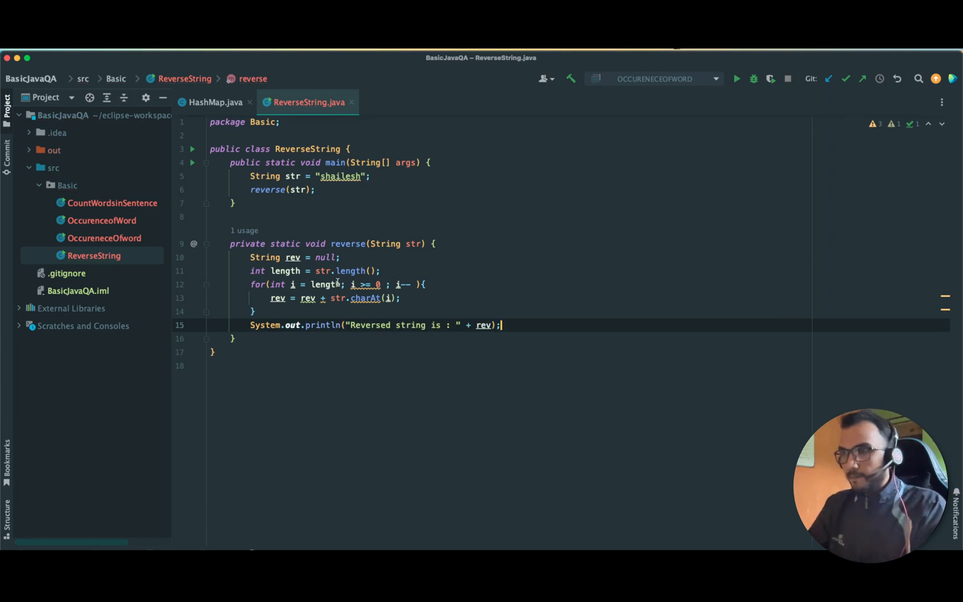
click(192, 148)
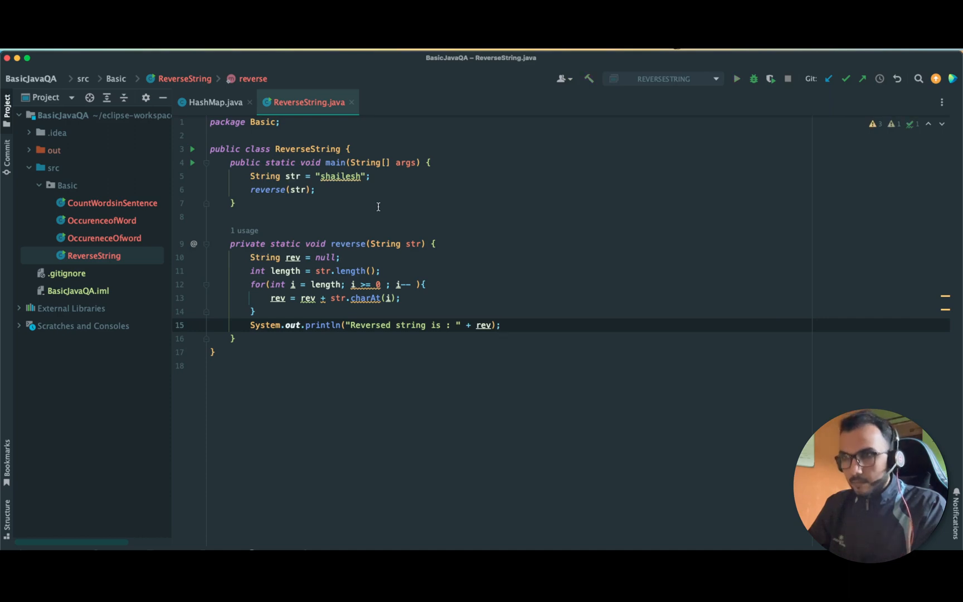
Run, change length to str.length()-1, replace the null initializer, and rerun to print hseliahs.
click(736, 79)
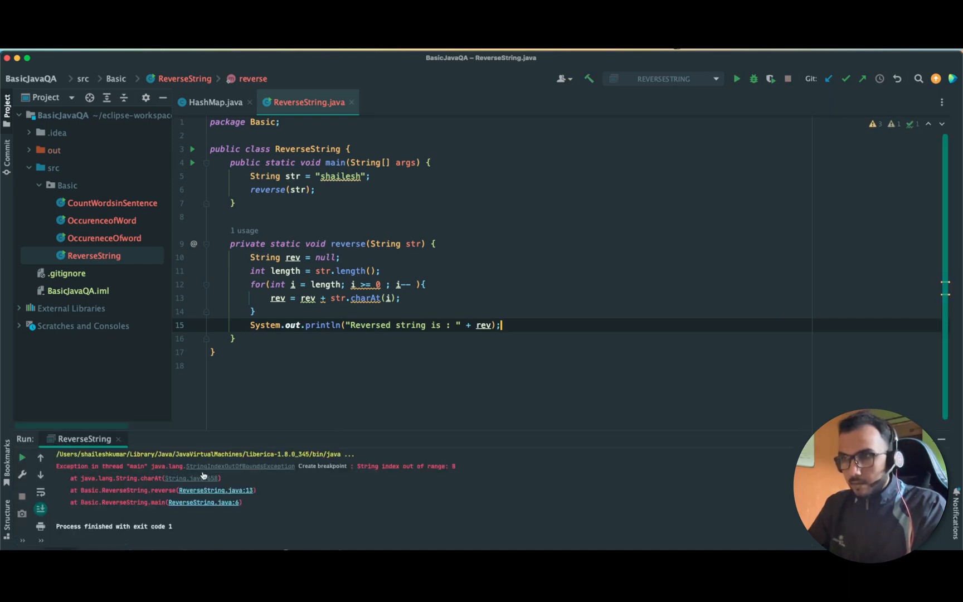
mouse_move(378, 243)
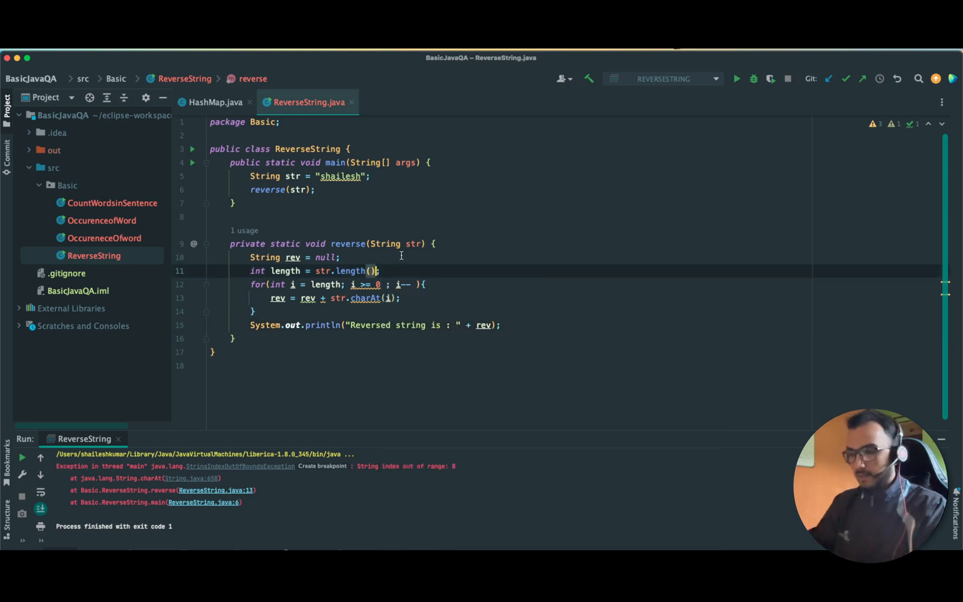
text(-1)
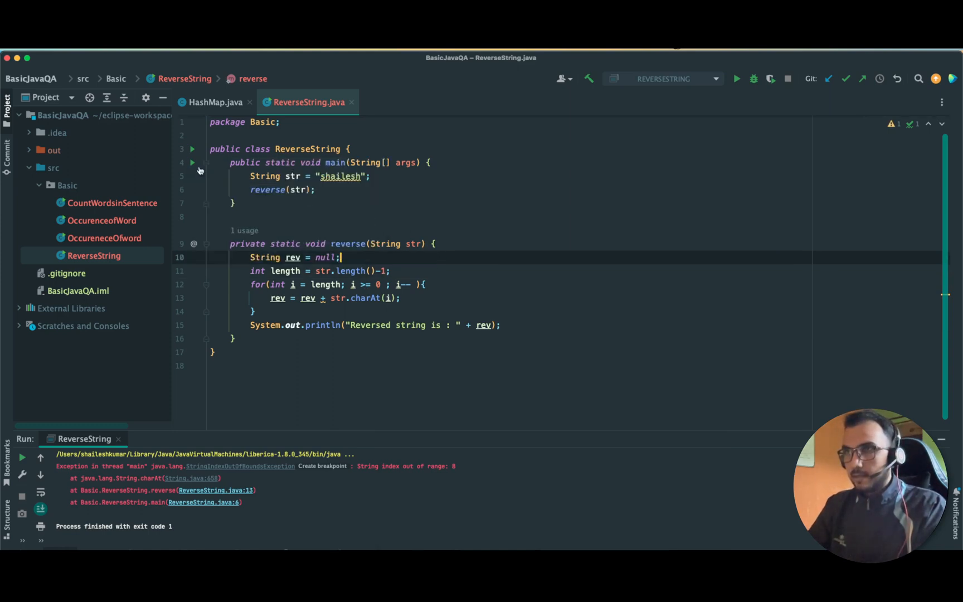
click(736, 79)
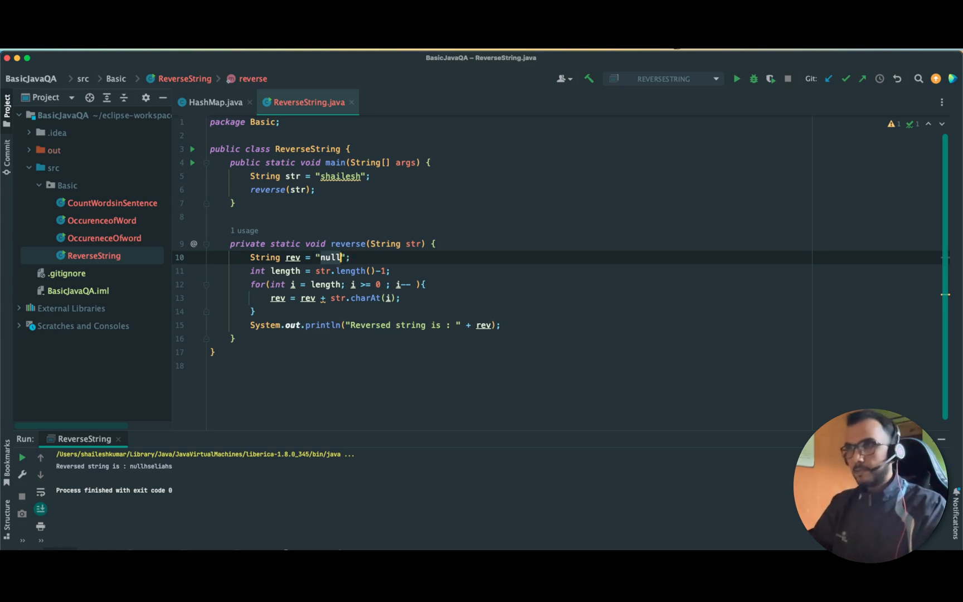
key(Backspace)
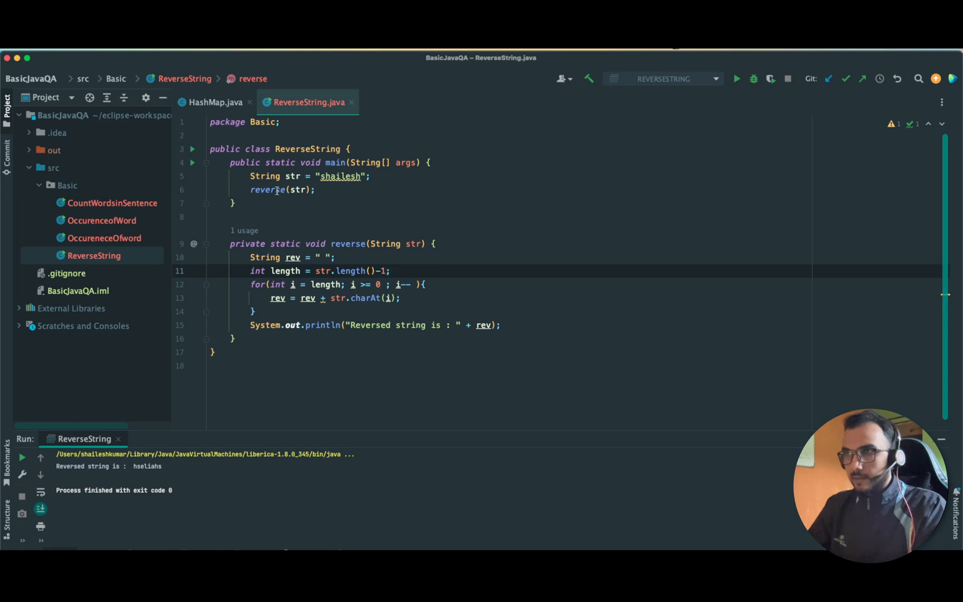
Add a //1st Method comment after the reverse call and launch ReverseString in debug mode.
text(/)
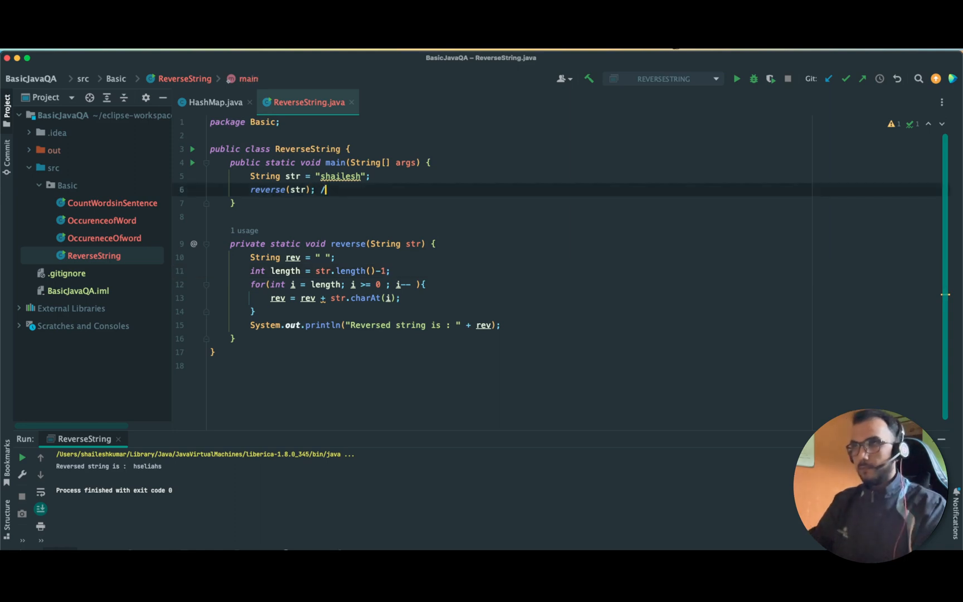
text(/1st Method)
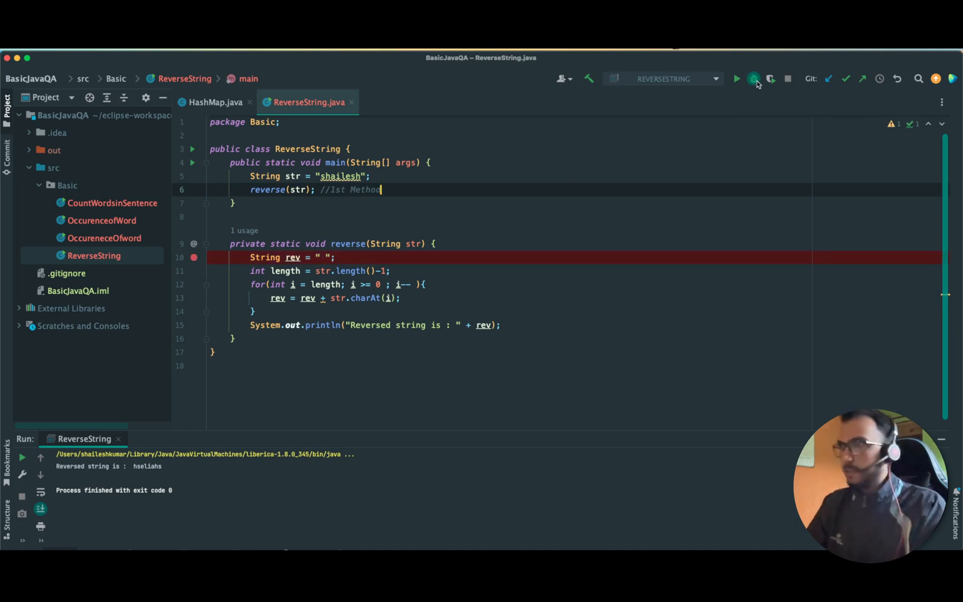
click(753, 80)
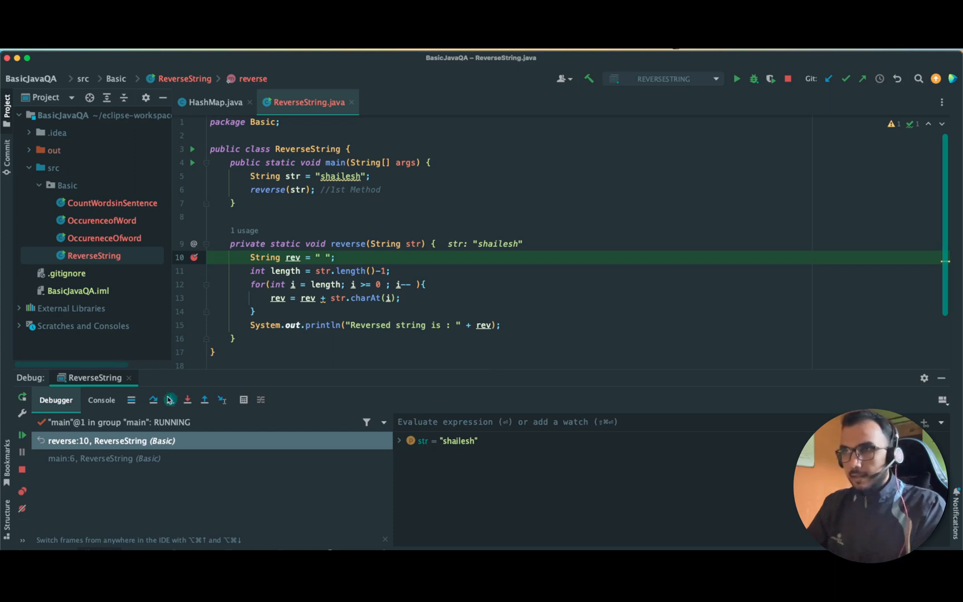
Step over the reverse loop watching rev grow to " hseliahs", then resume to completion.
click(171, 400)
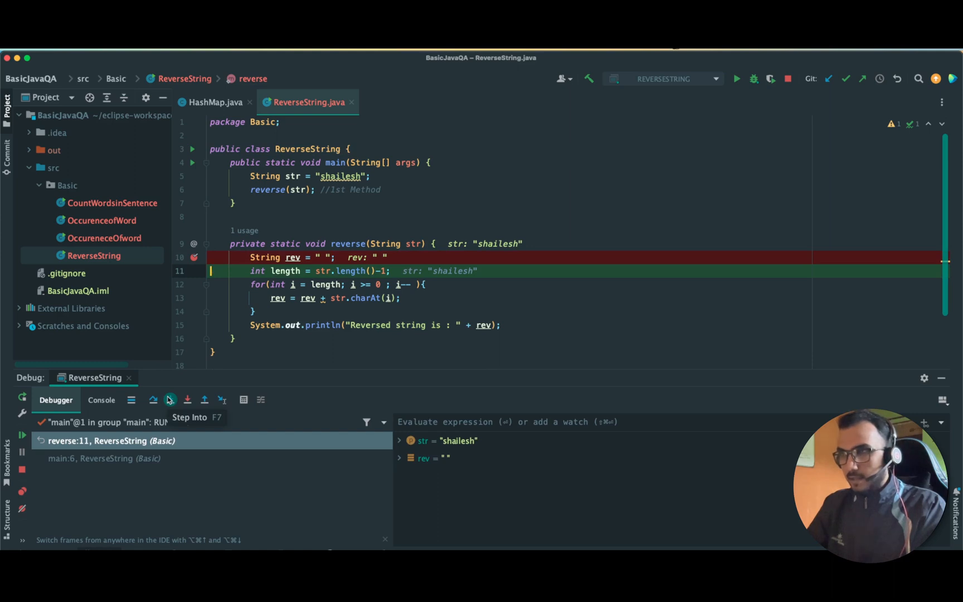
click(170, 400)
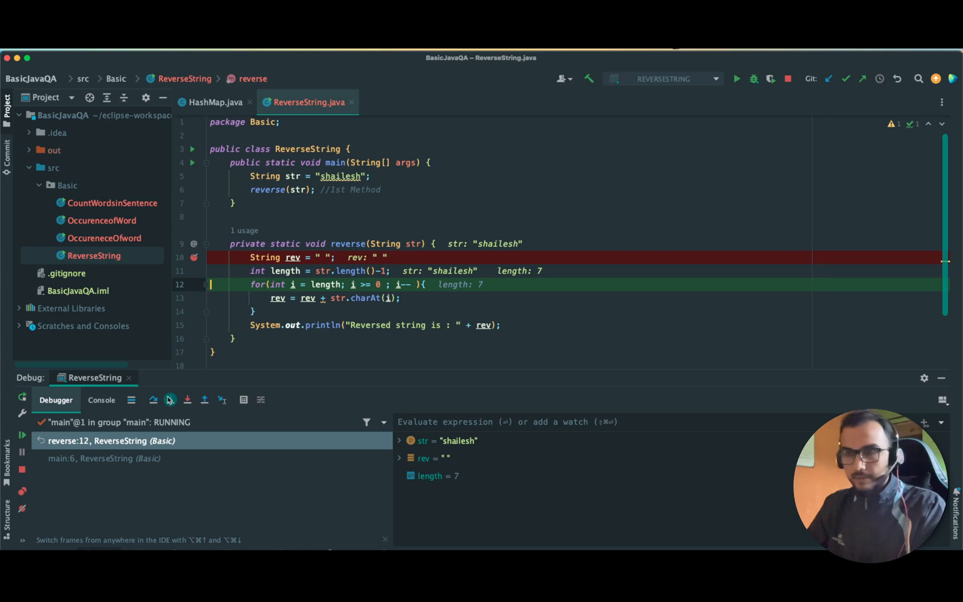
click(170, 400)
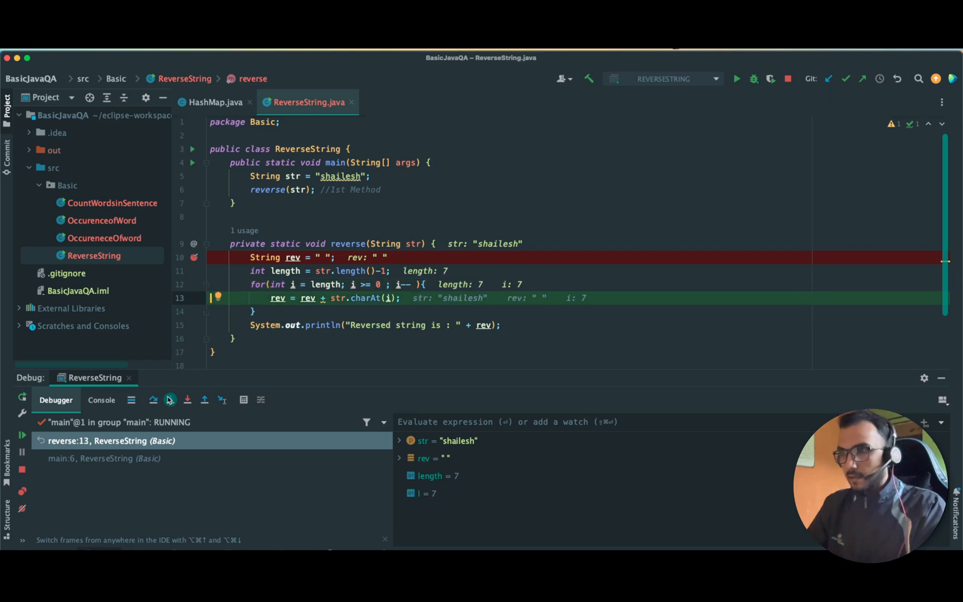
click(169, 400)
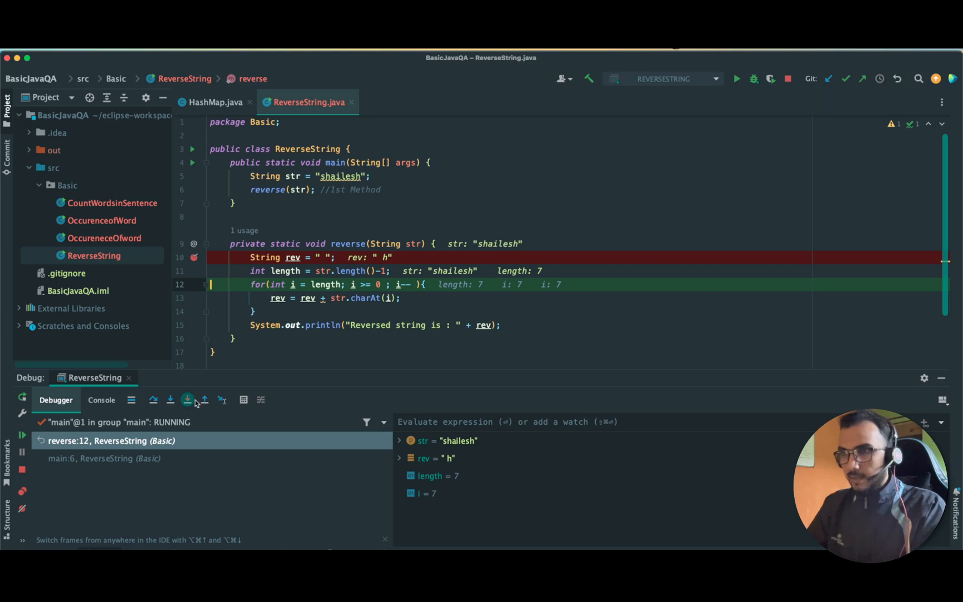
click(170, 400)
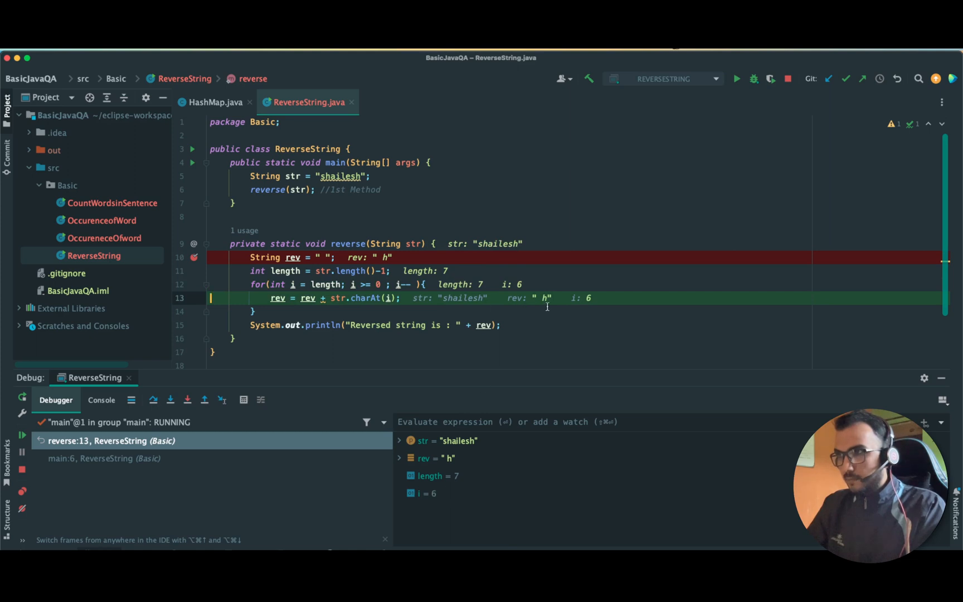
click(170, 400)
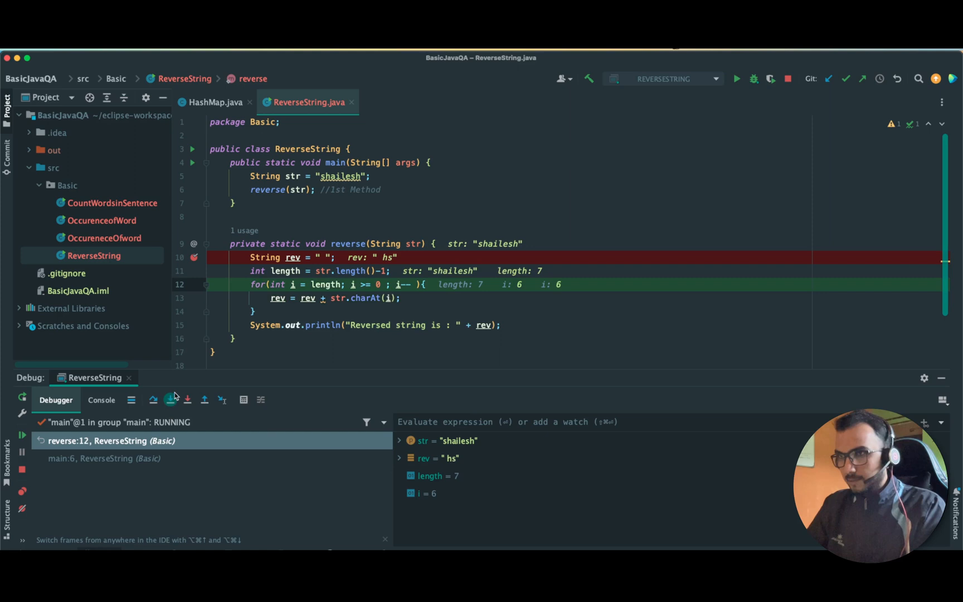
click(171, 400)
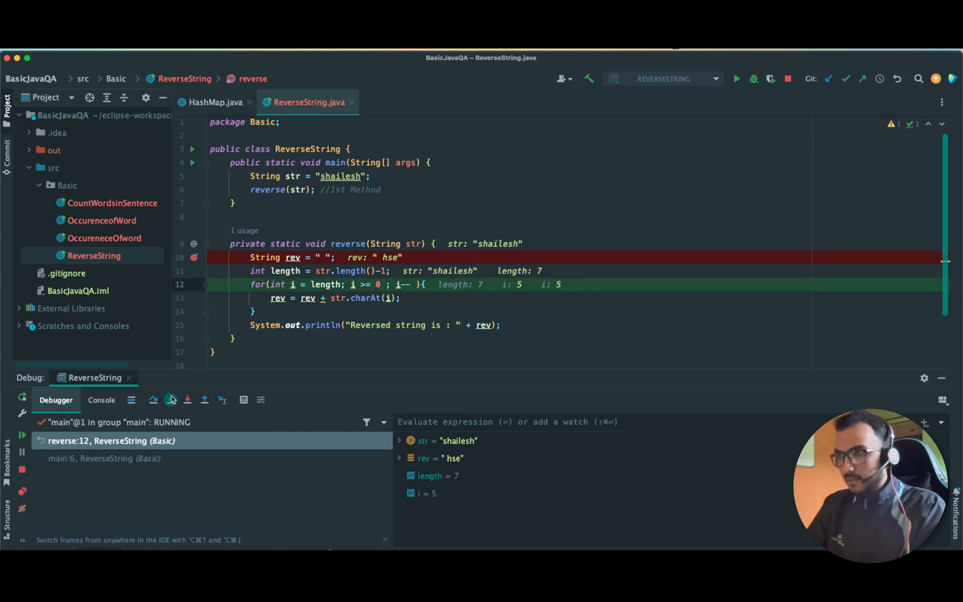
click(171, 400)
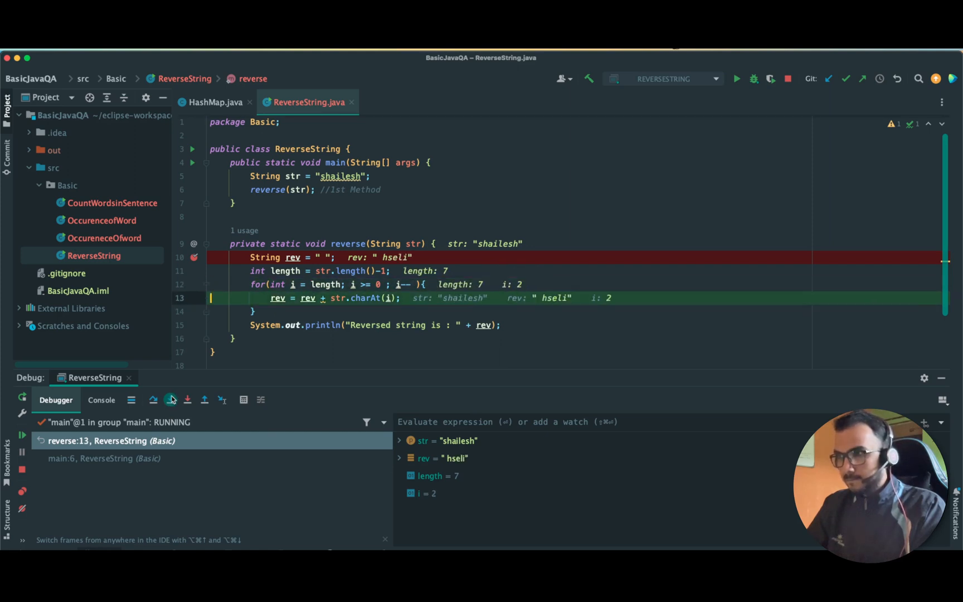
click(170, 400)
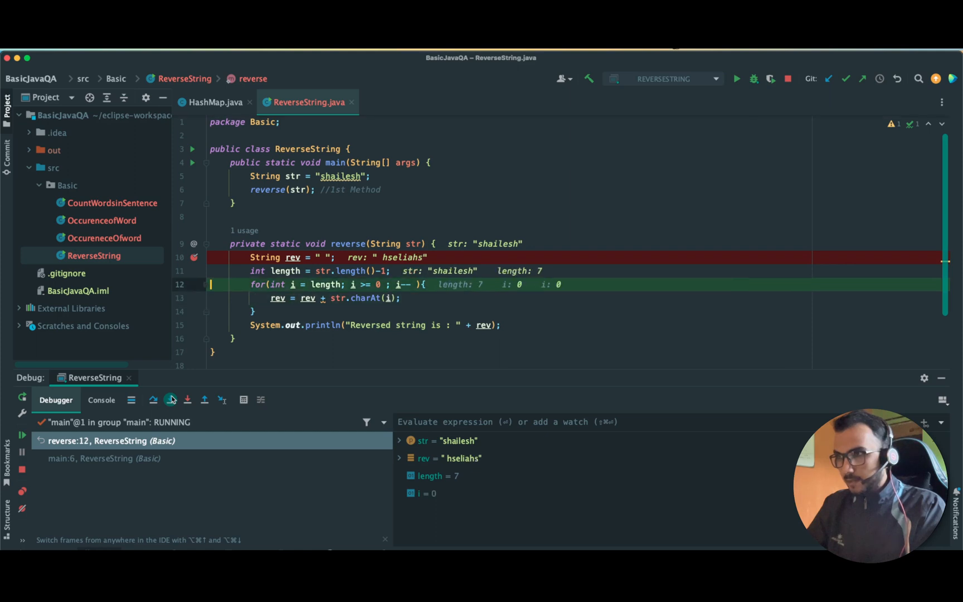
click(170, 400)
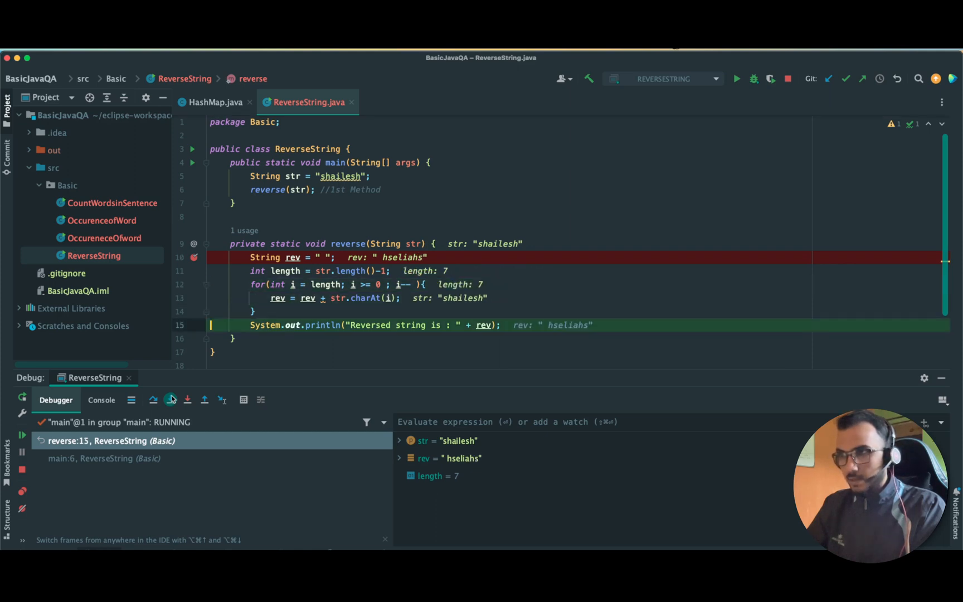
mouse_move(435, 382)
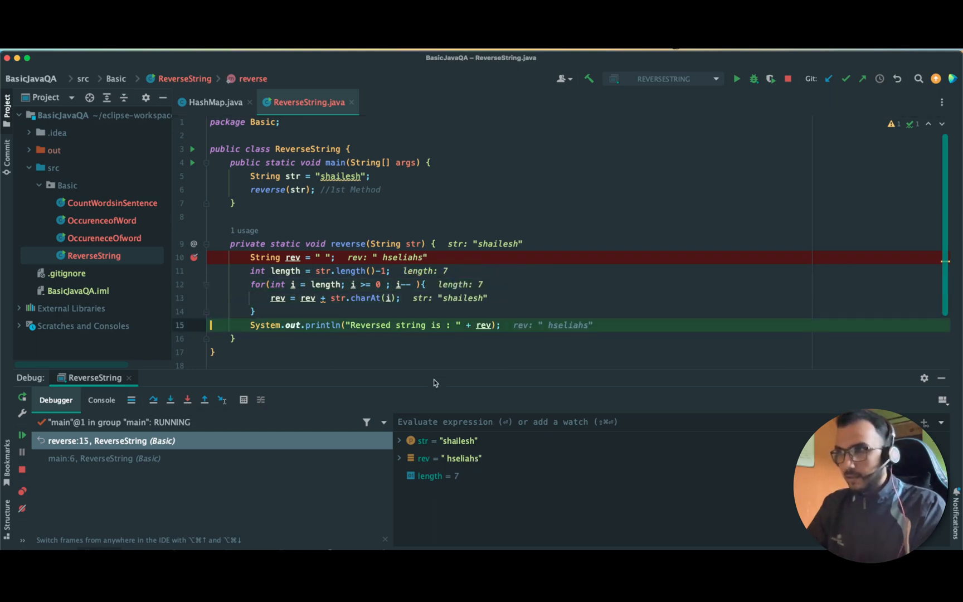
mouse_move(170, 399)
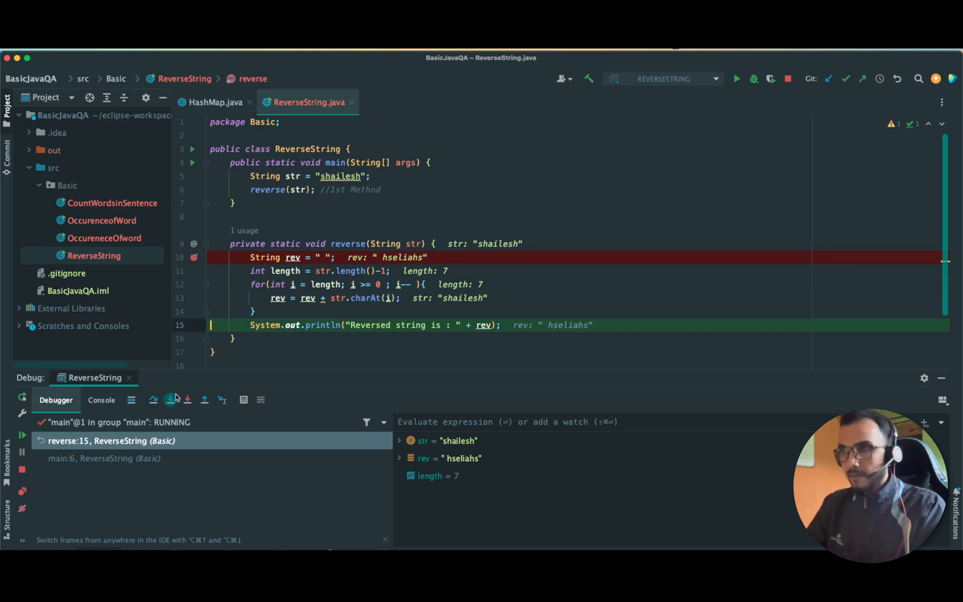
click(170, 400)
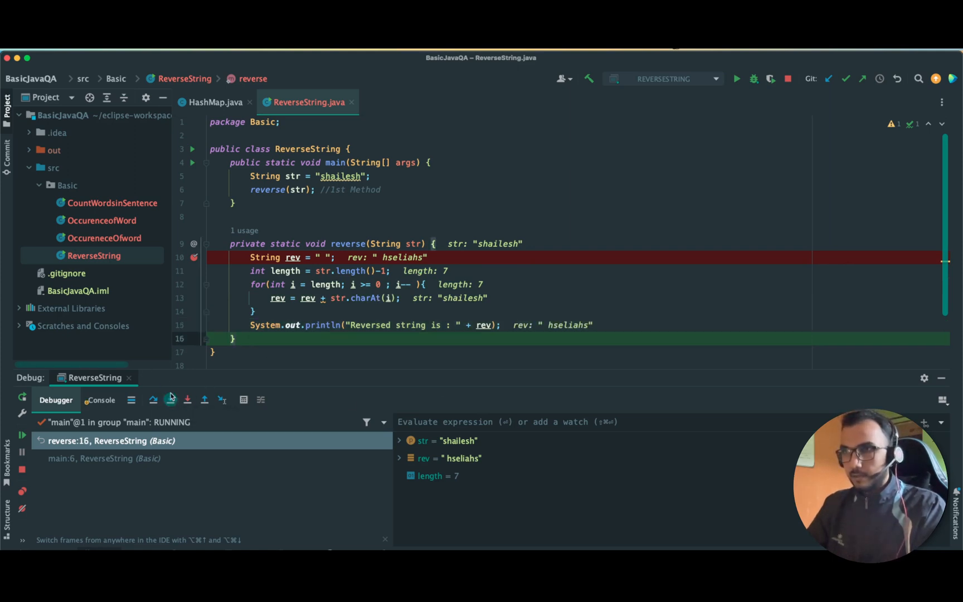
click(100, 400)
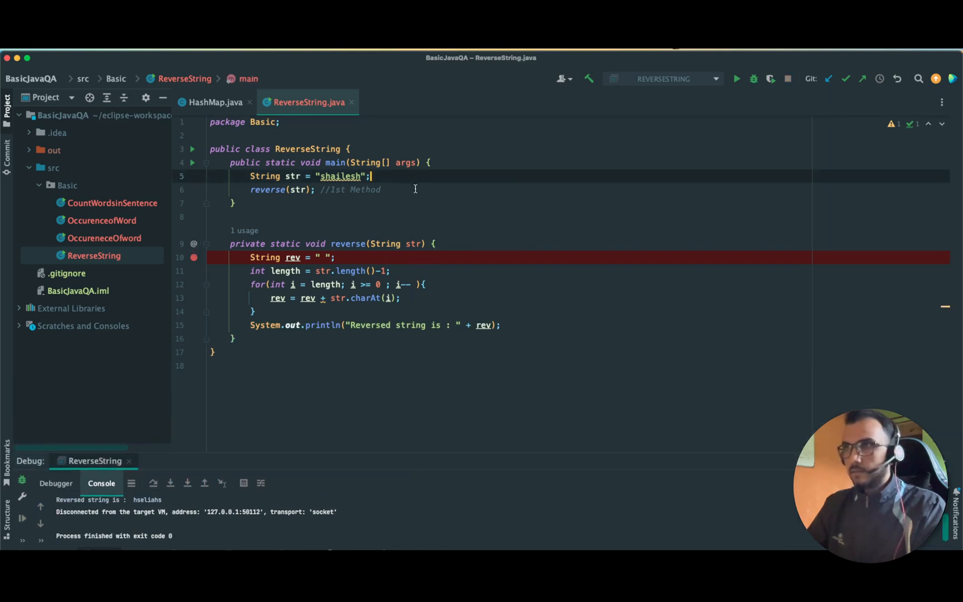
Call reverseStringBuffer(str); //2nd Method, using string buffer and generate the missing method.
text(reverseStringBuffer)
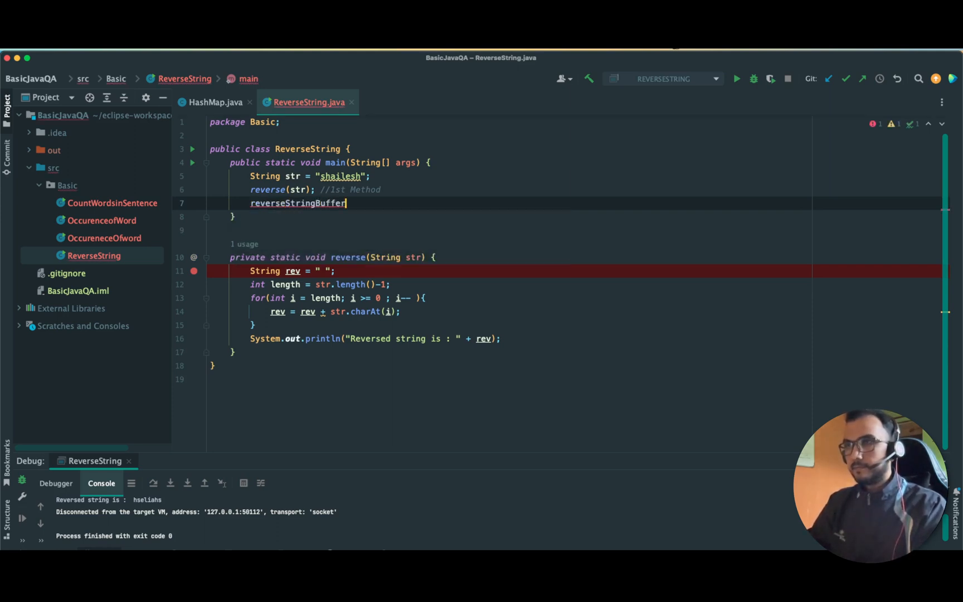
text((str))
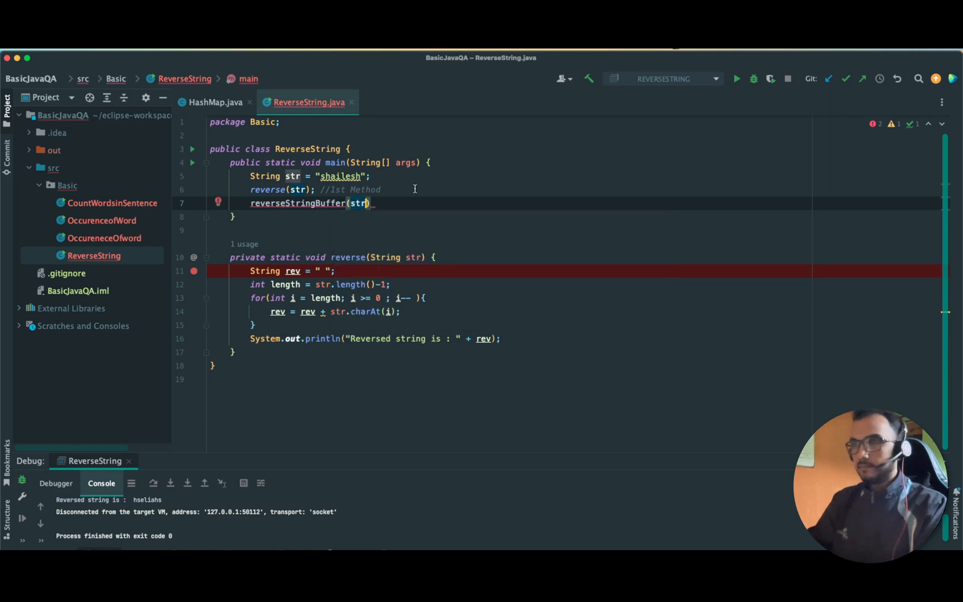
text(; //)
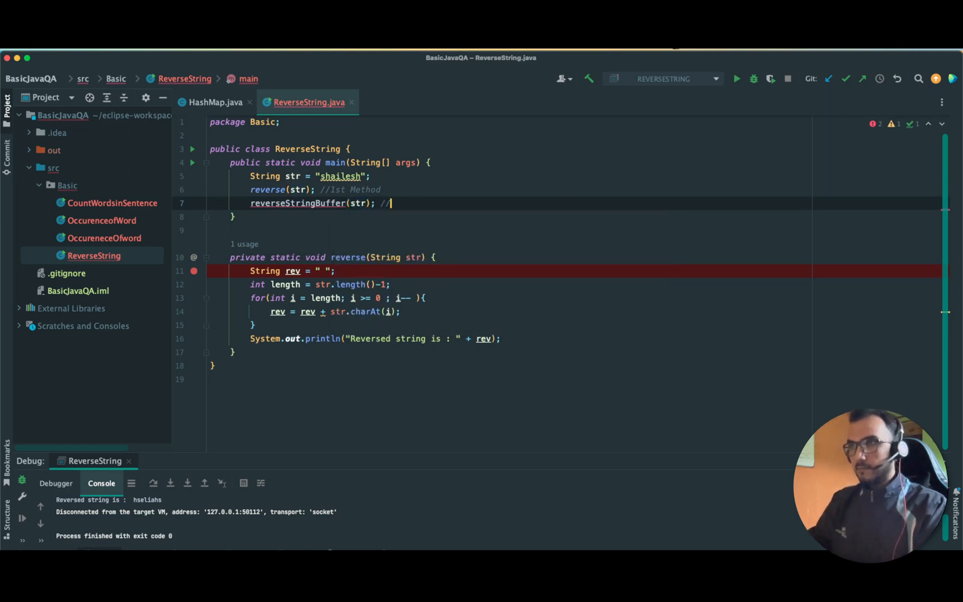
text(2nd Methods)
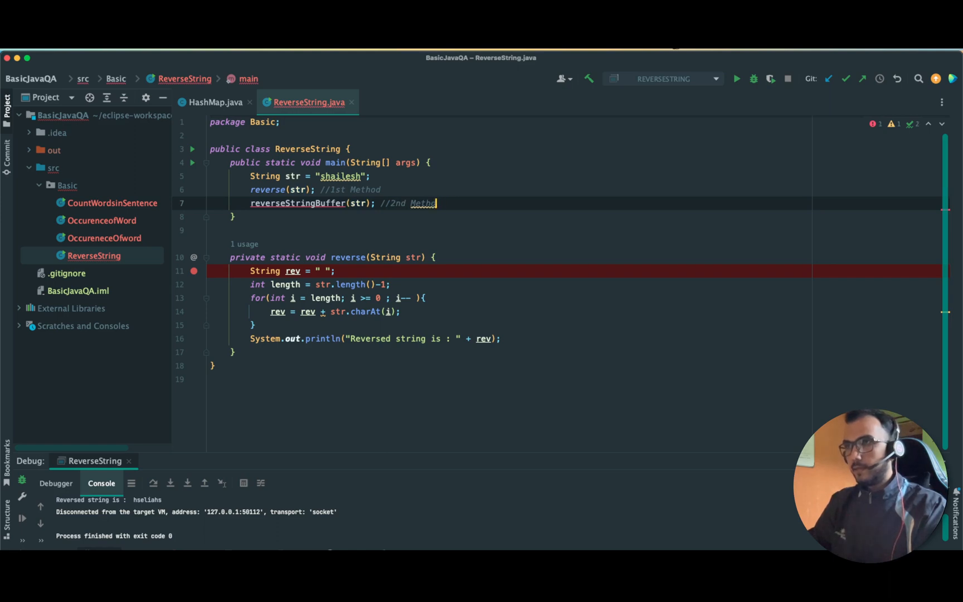
text(, using string buffer)
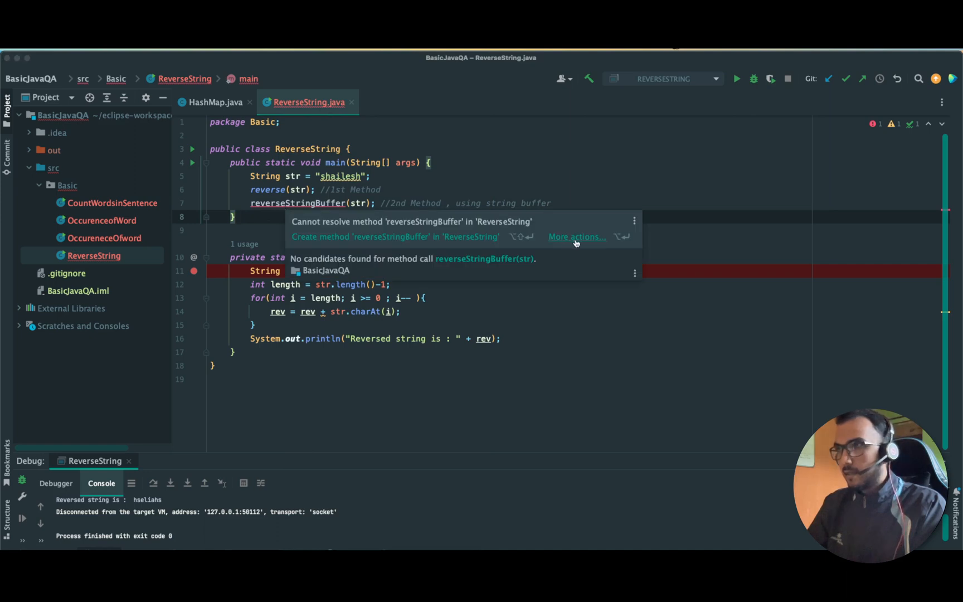
click(395, 236)
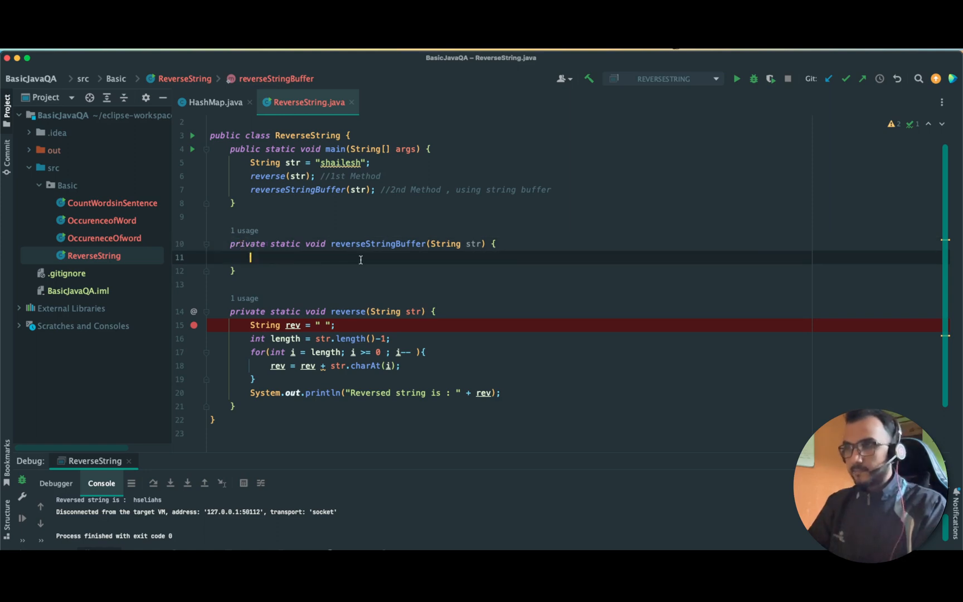
mouse_move(298, 263)
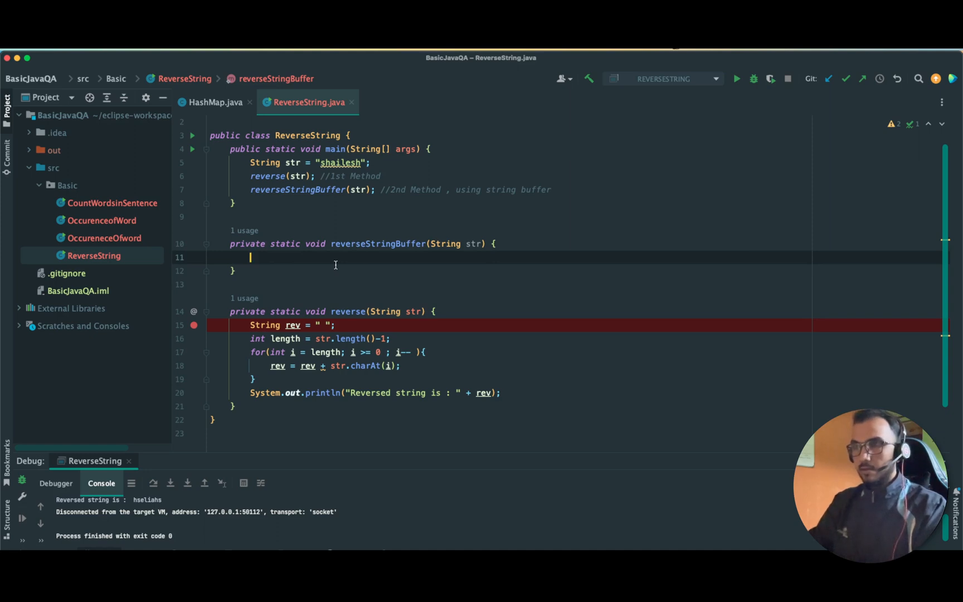
Write StringBuffer sb = new StringBuffer(str); print sb.reverse(), comment out reverse(str), and run.
text(StringBuffer sb = new StringBuffer()
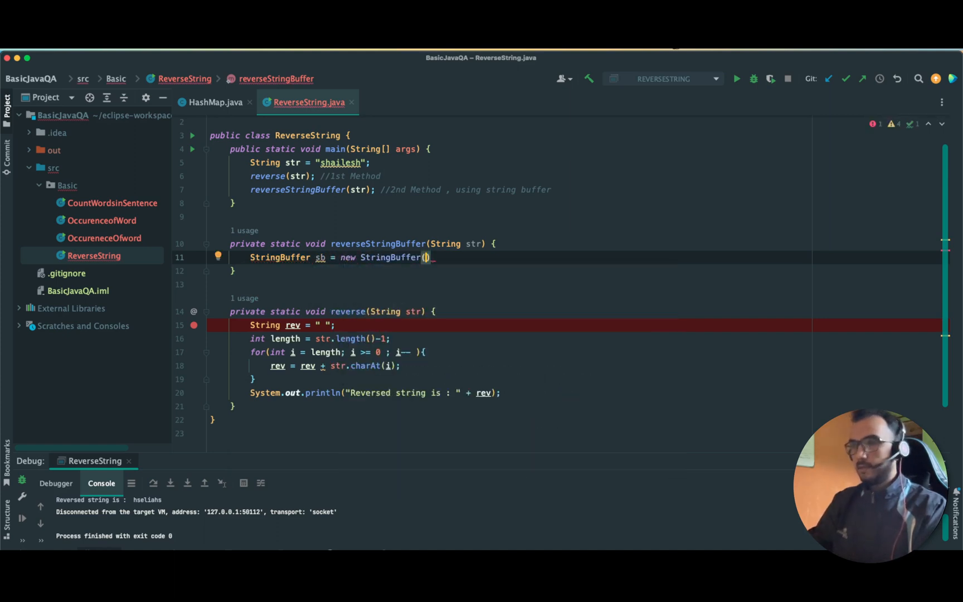
text(str)
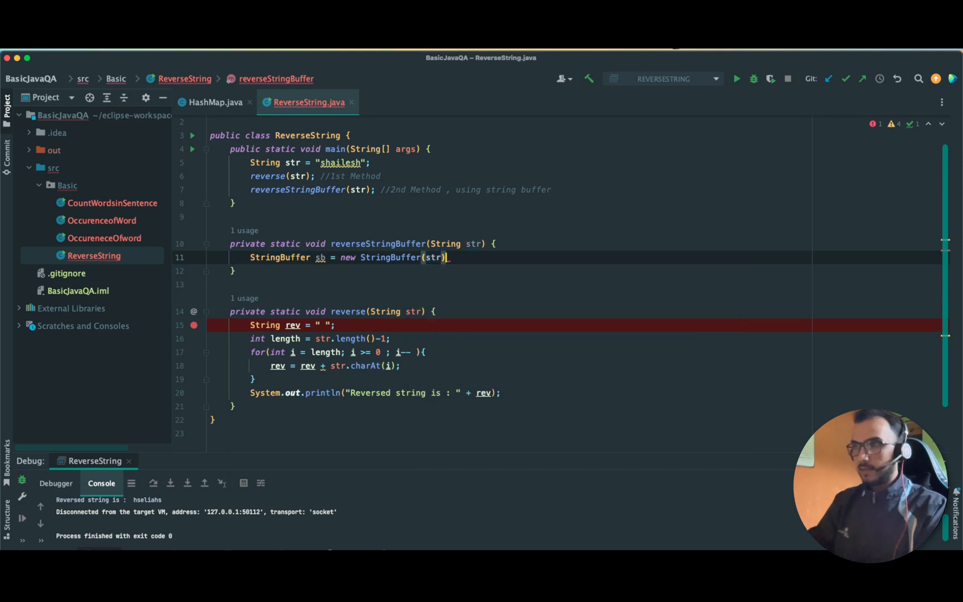
text(s)
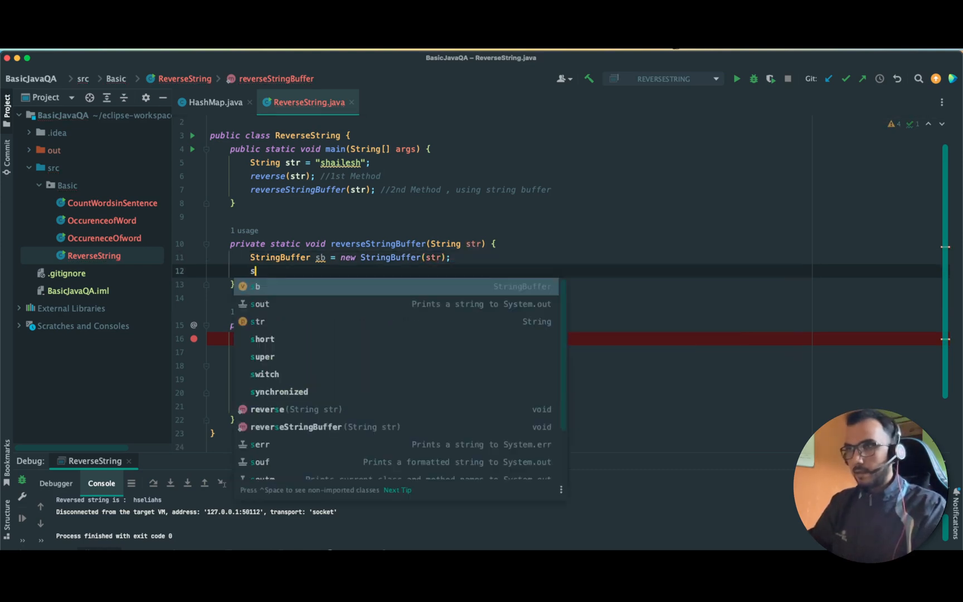
text(b.reverse();)
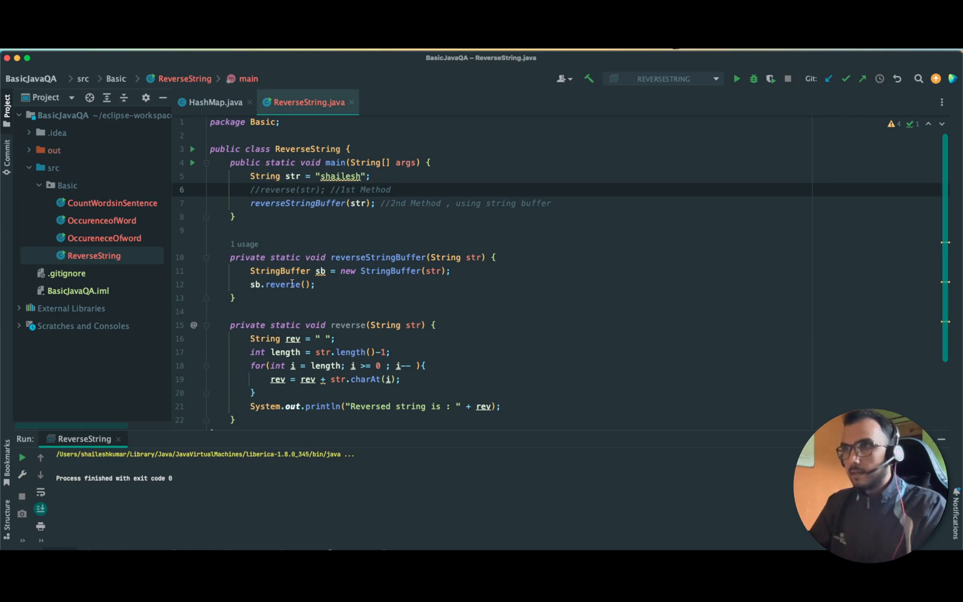
text(stem.out.println()
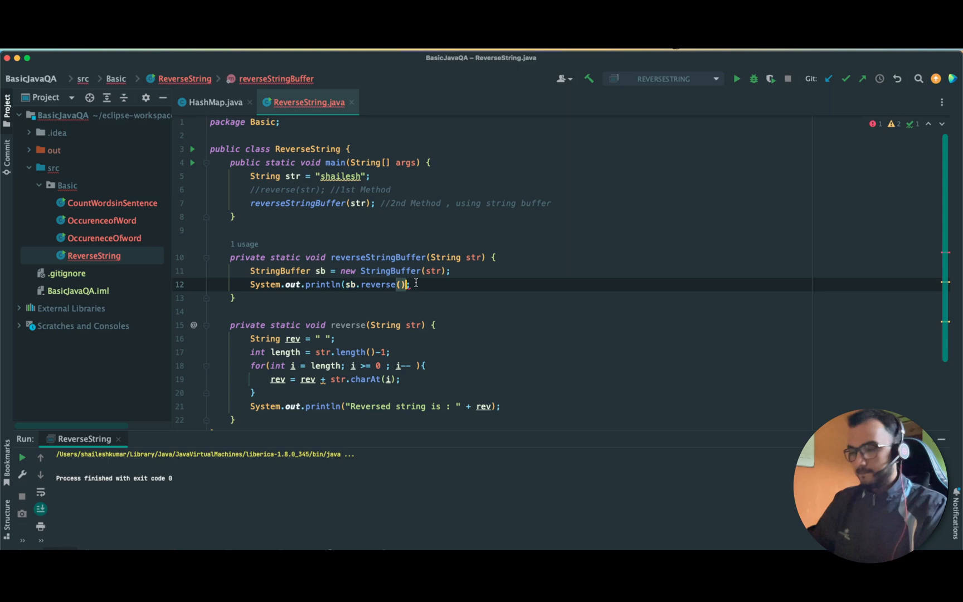
click(192, 149)
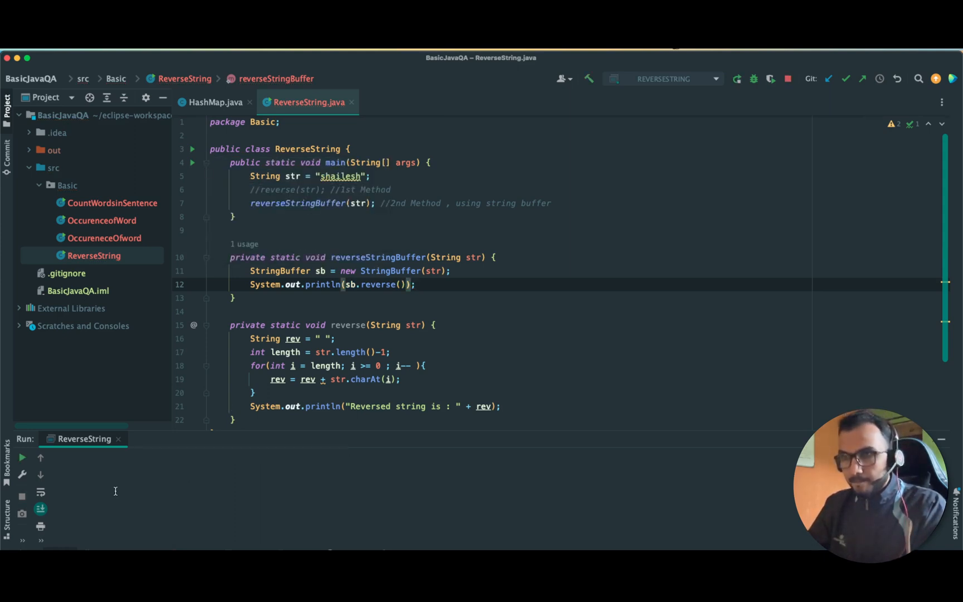
Run the StringBuffer version so the console prints "hseliahs" with exit code 0.
click(737, 79)
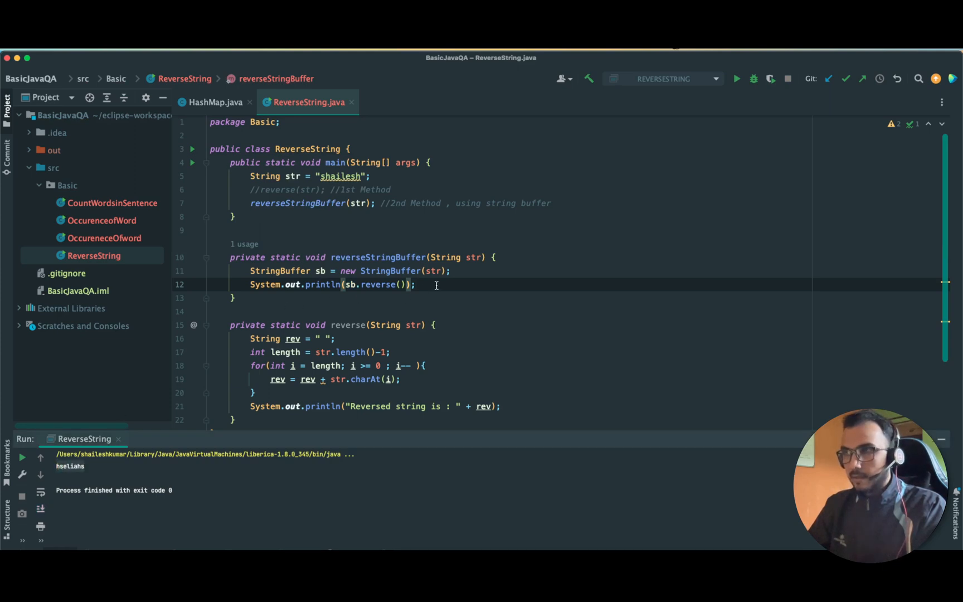
mouse_move(382, 284)
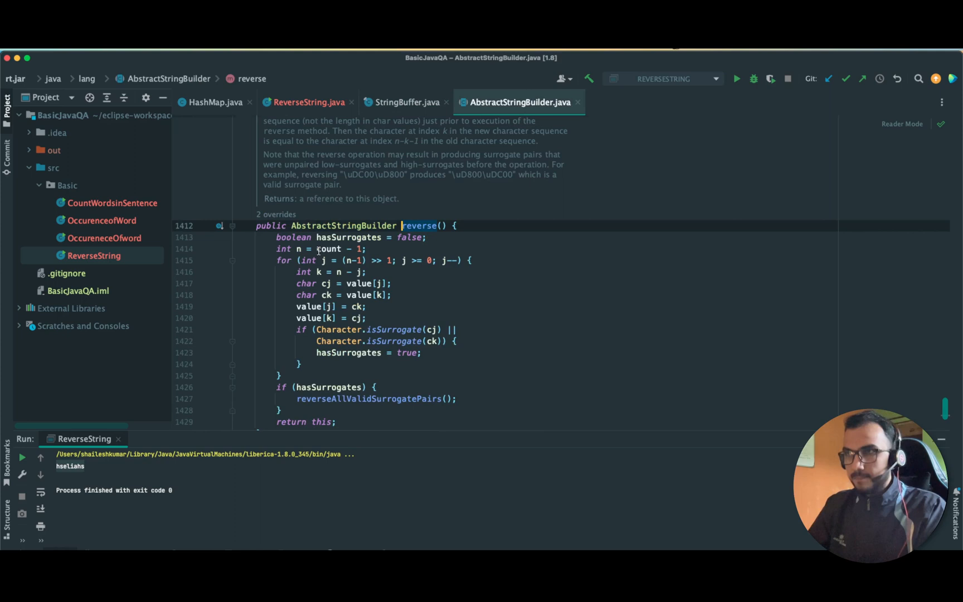
click(270, 237)
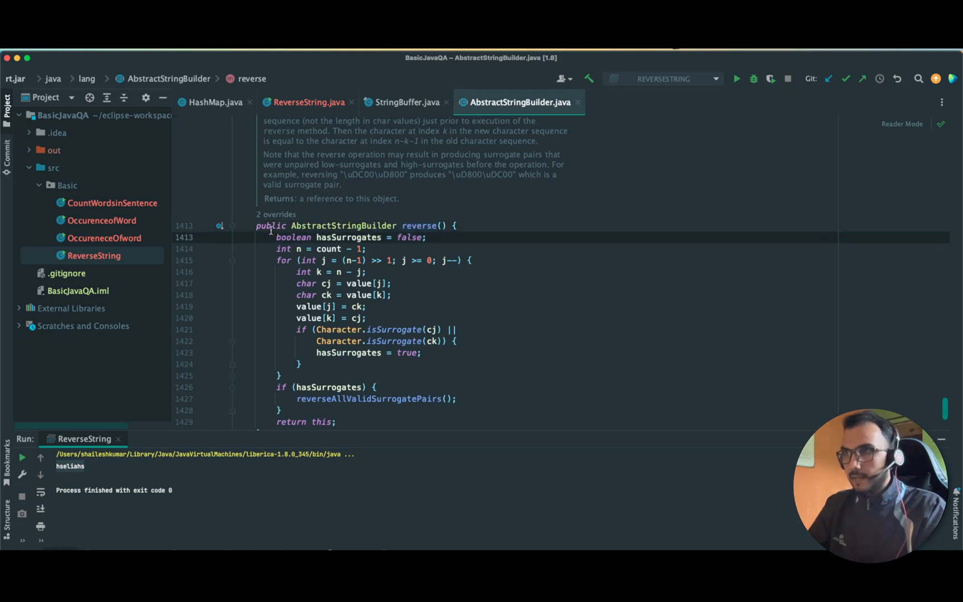
click(419, 225)
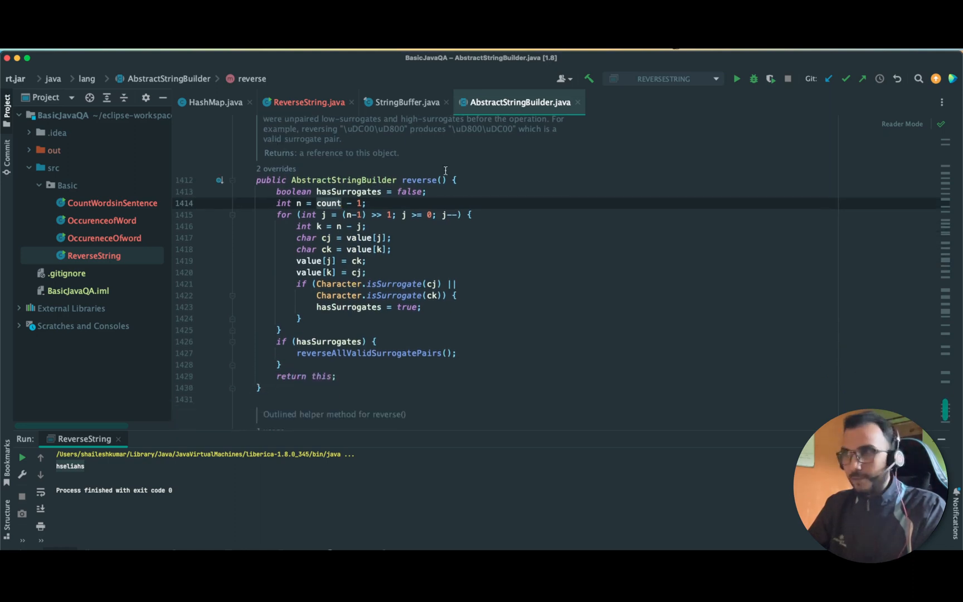
click(406, 101)
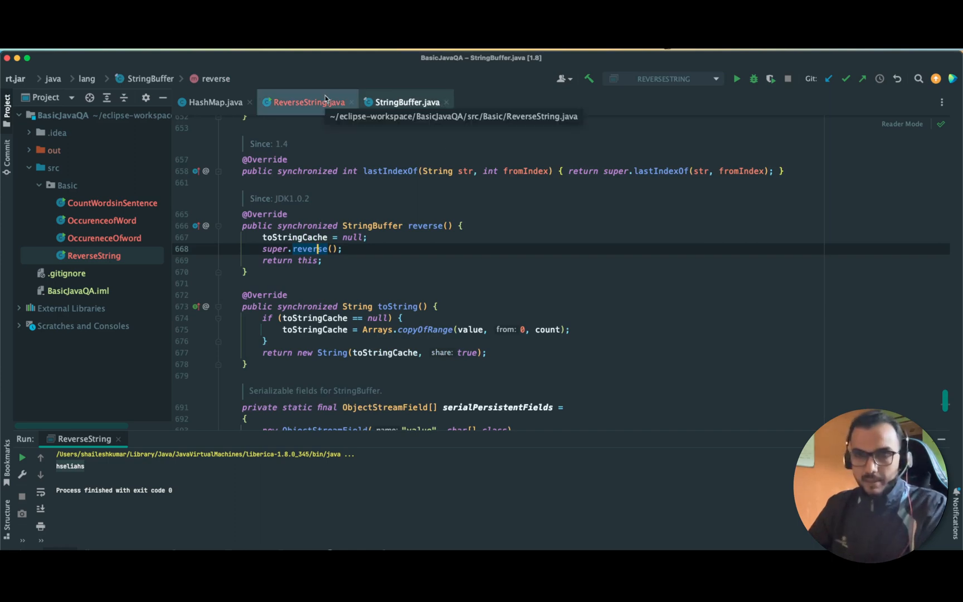
click(304, 101)
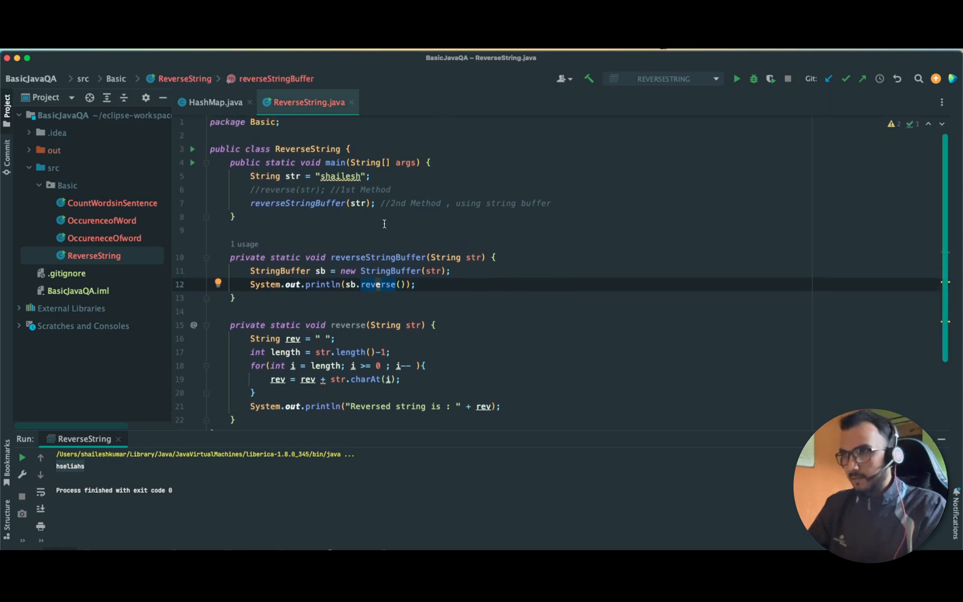
Declare a new String str1 holding "SK" and pass it to the loop-based reverse instead of reverseStringBuffer.
click(361, 176)
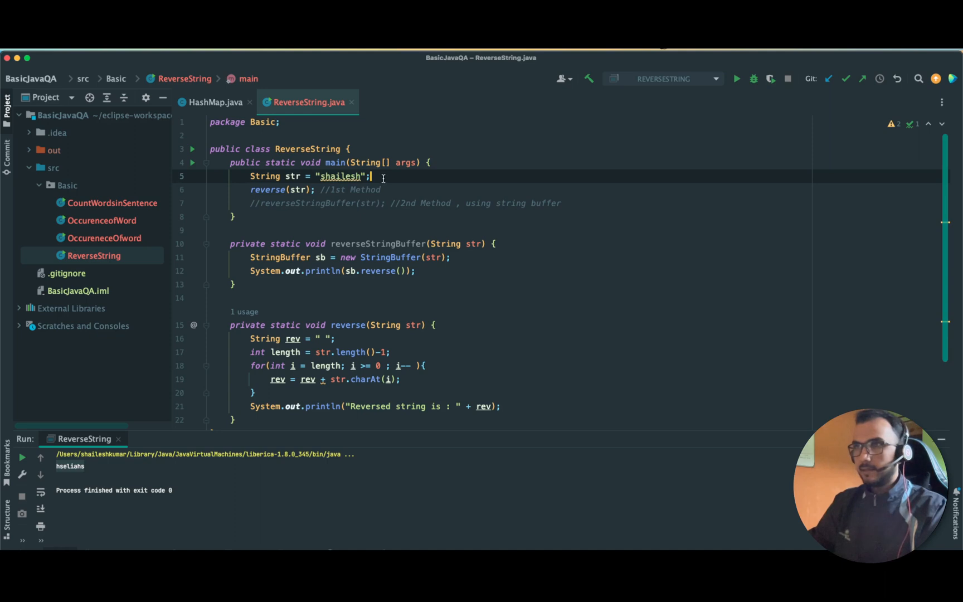
text(String str1)
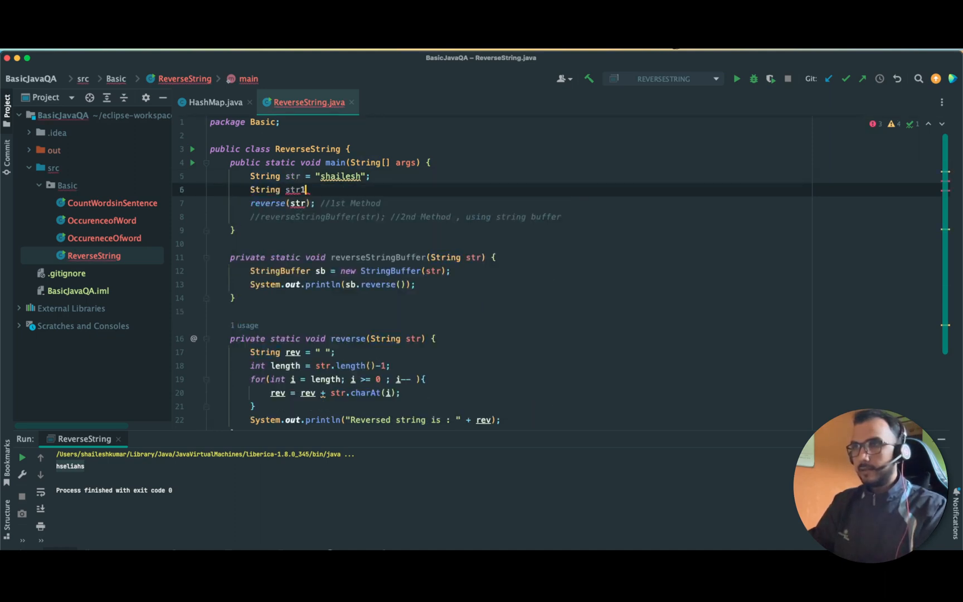
text(= "S)
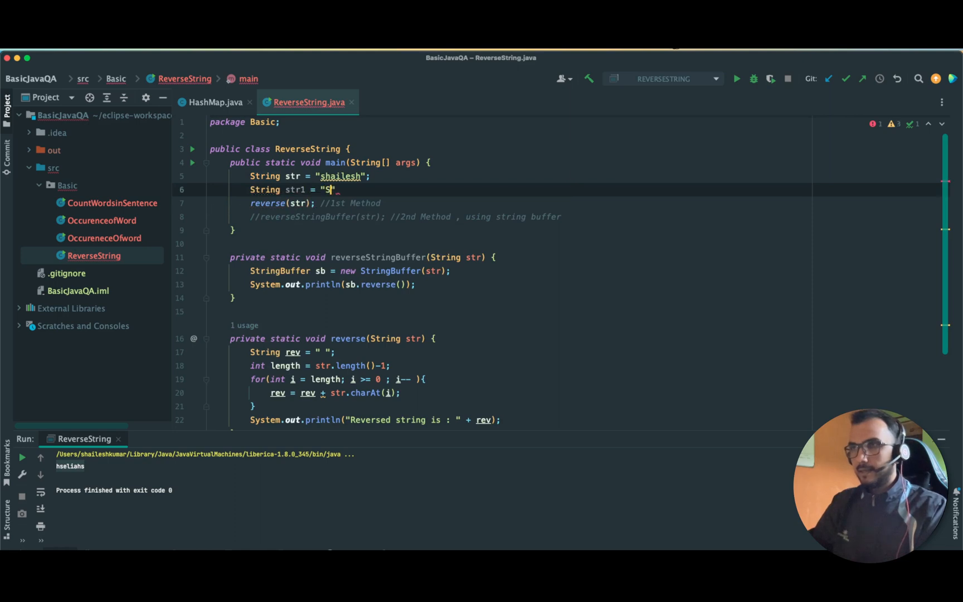
text(K)
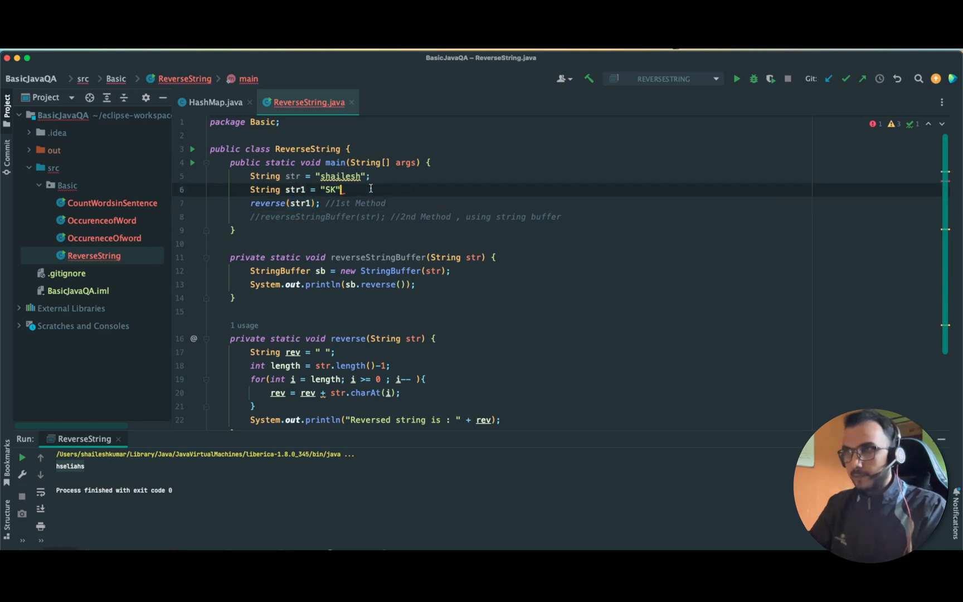
text(;)
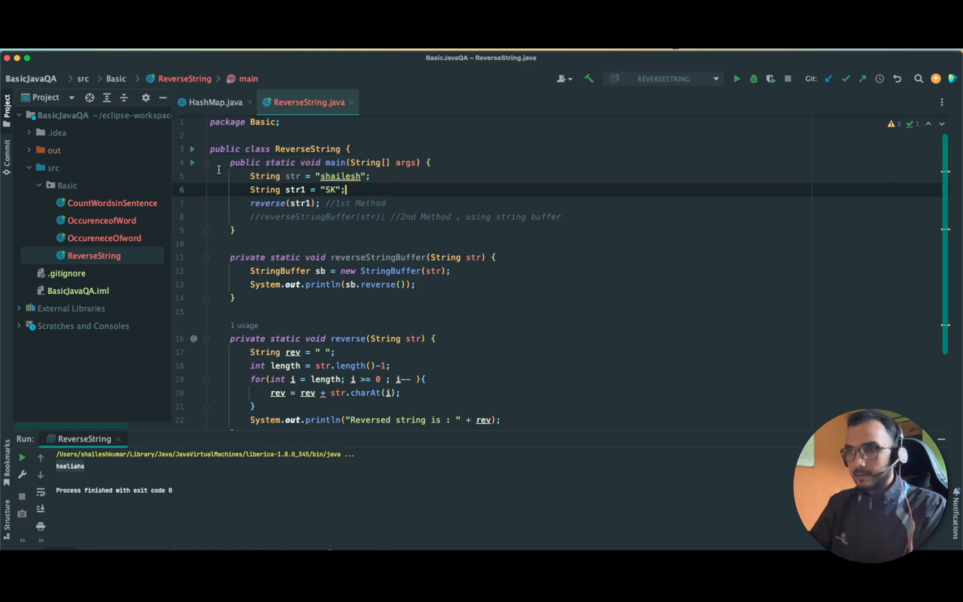
Run it, then extend str1 to "19SK23" so the loop-based reverse prints 32KS91.
click(735, 79)
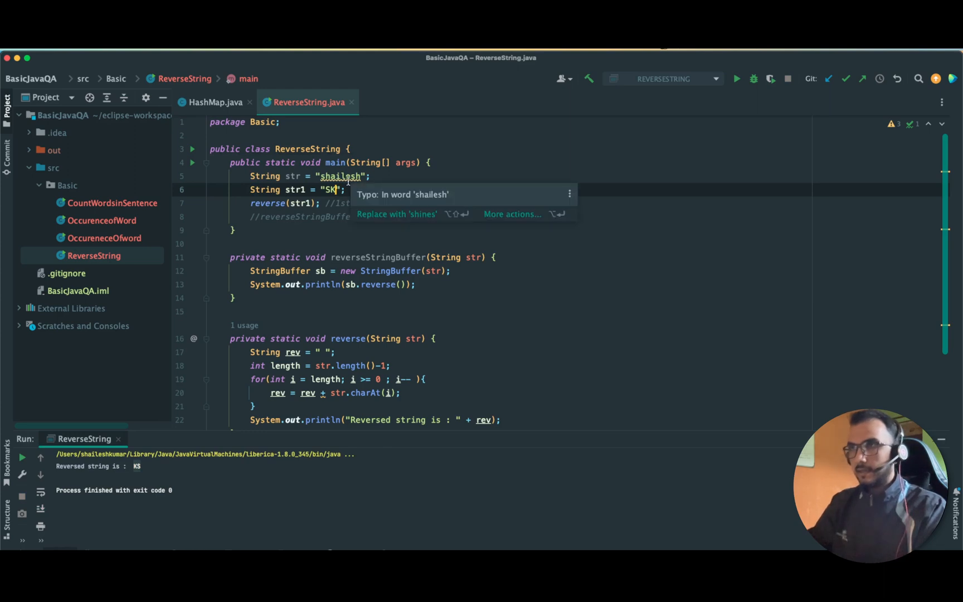
text(23)
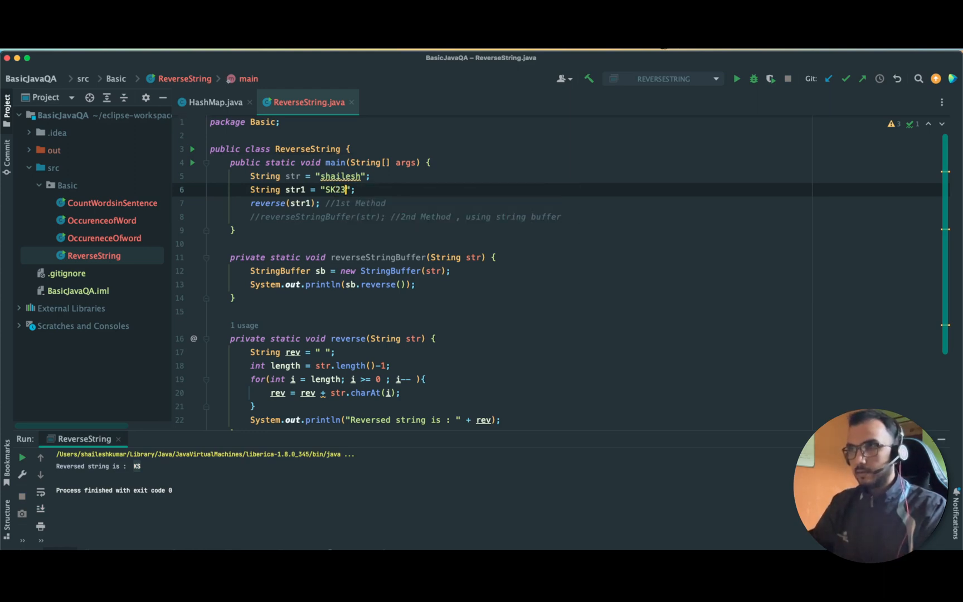
text(1)
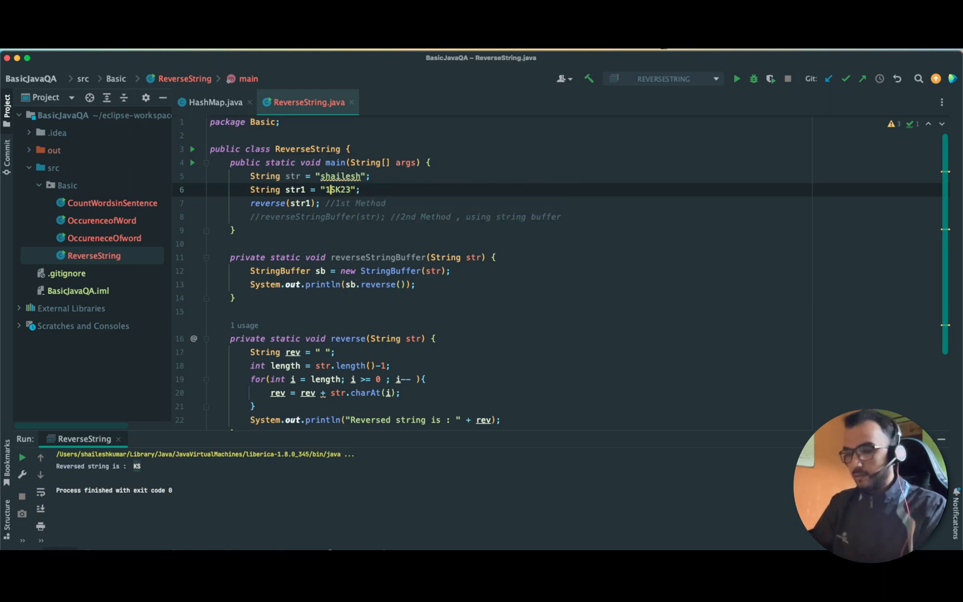
click(192, 161)
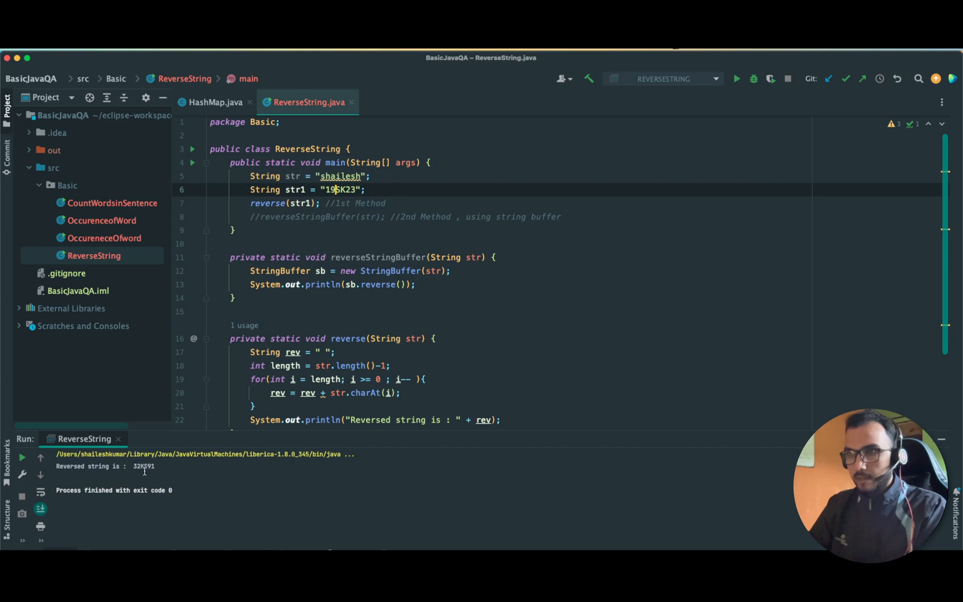
mouse_move(378, 203)
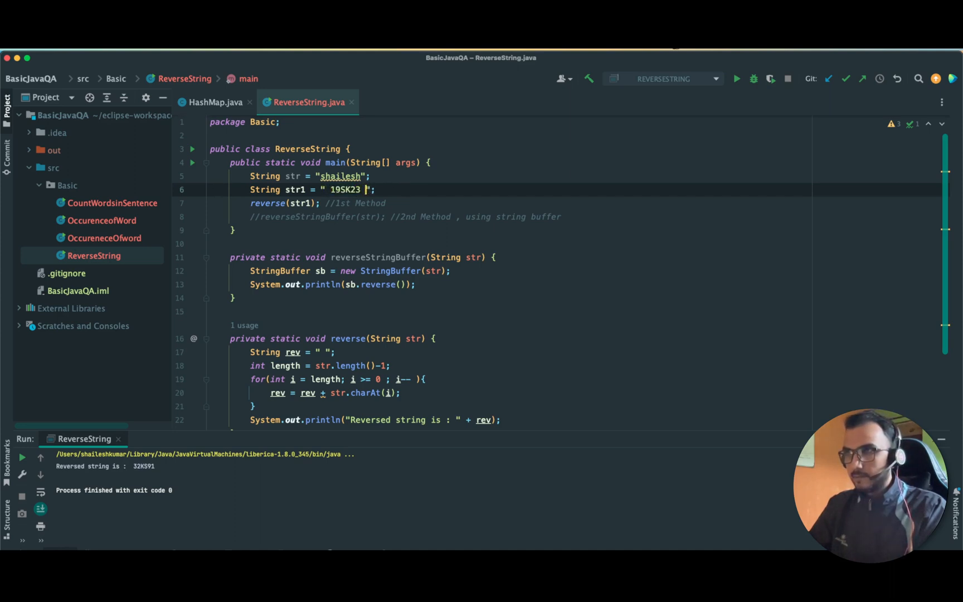
Rerun ReverseString on the space-padded " 19SK23 " and get the reversed 32KS91 with its spaces.
click(192, 161)
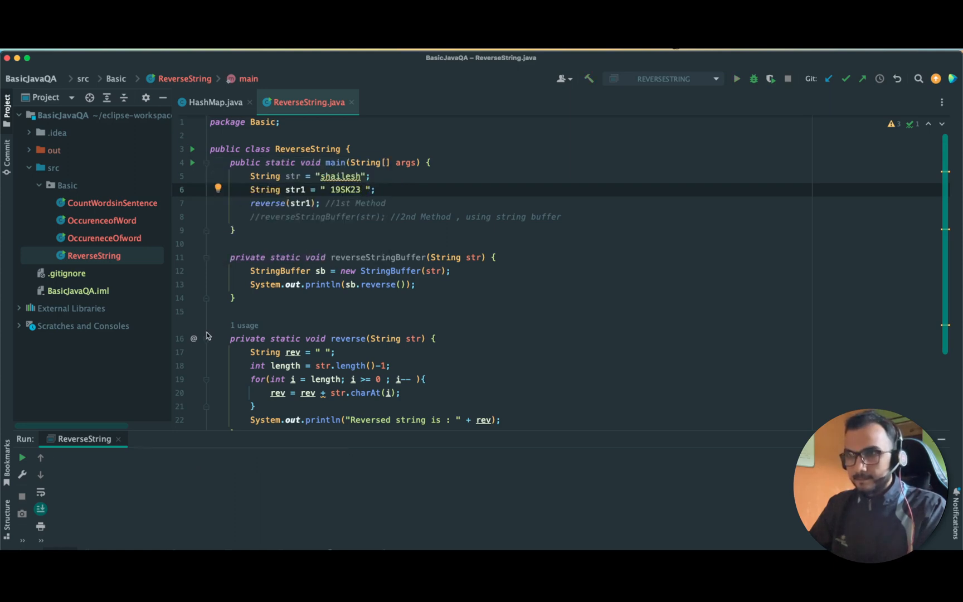
click(737, 79)
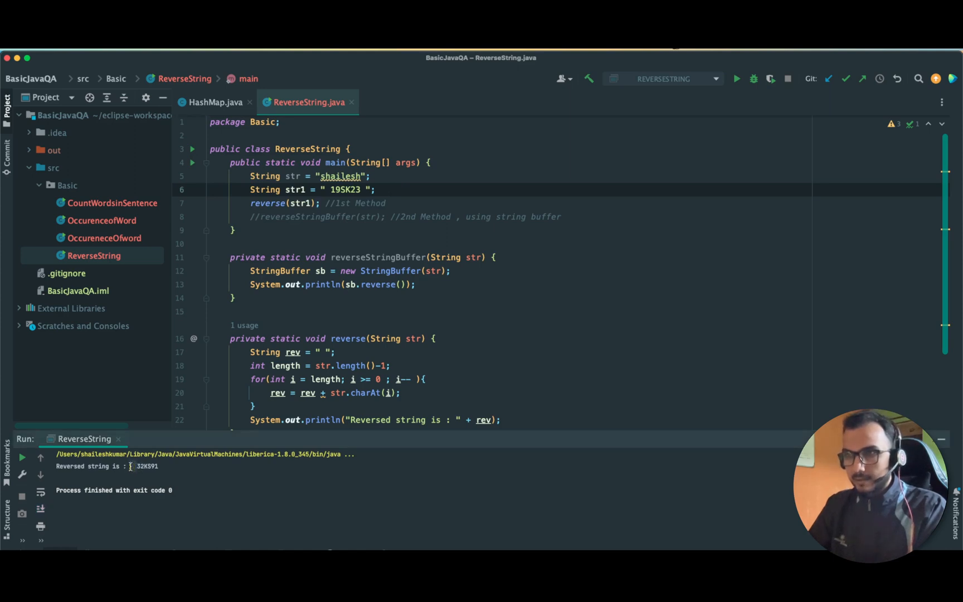
mouse_move(337, 216)
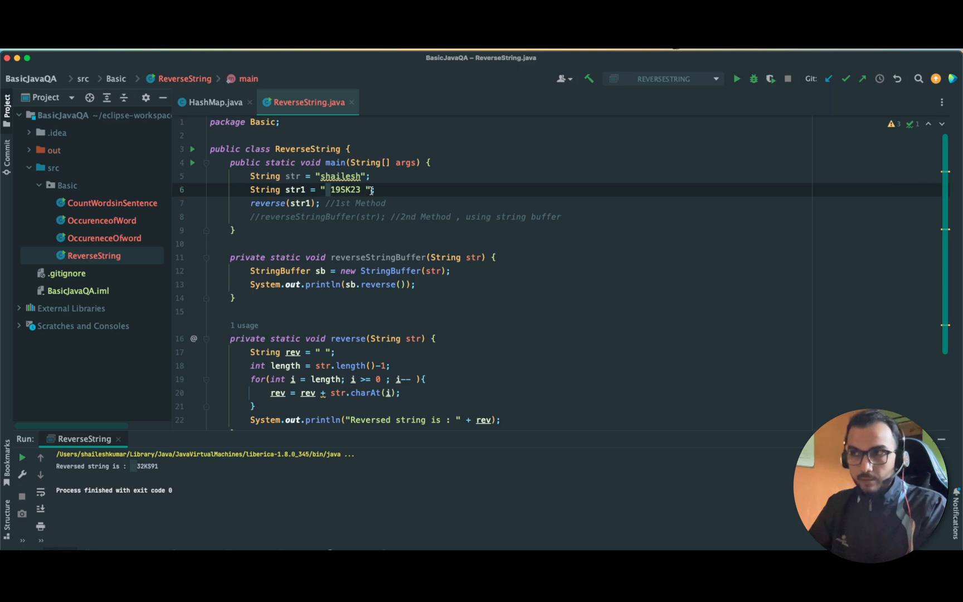
scroll(down, 3)
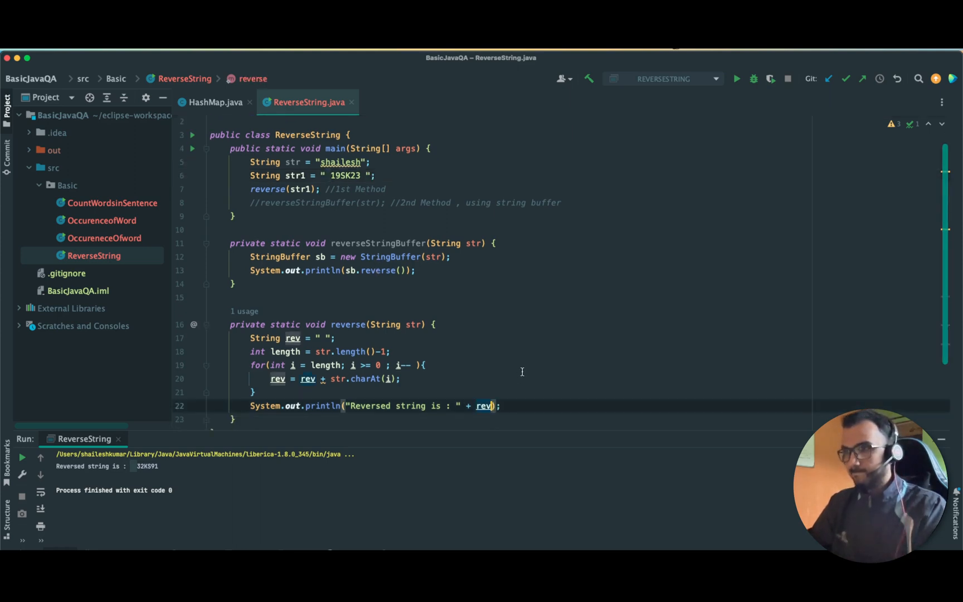
text(.tr)
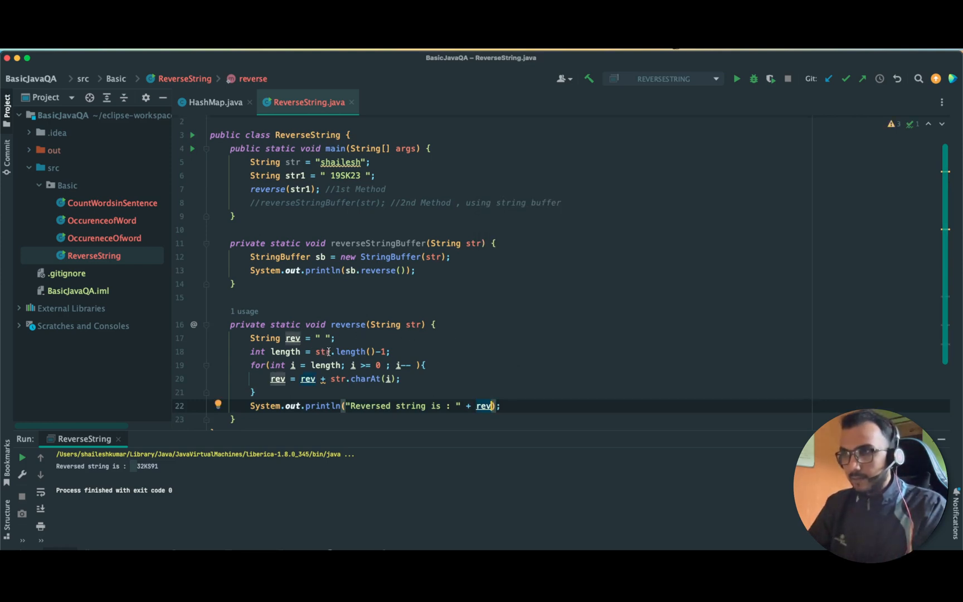
text(tr)
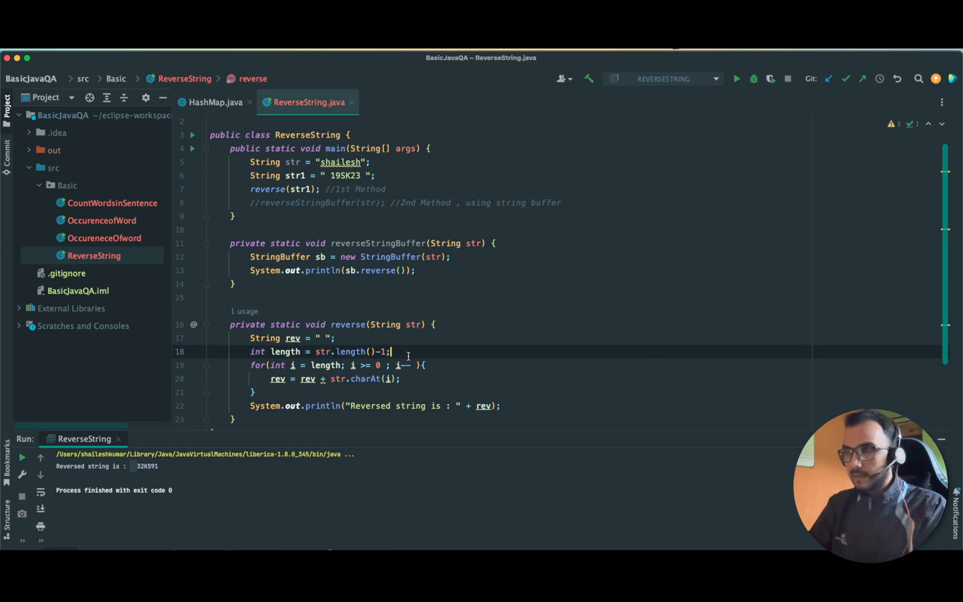
mouse_move(370, 301)
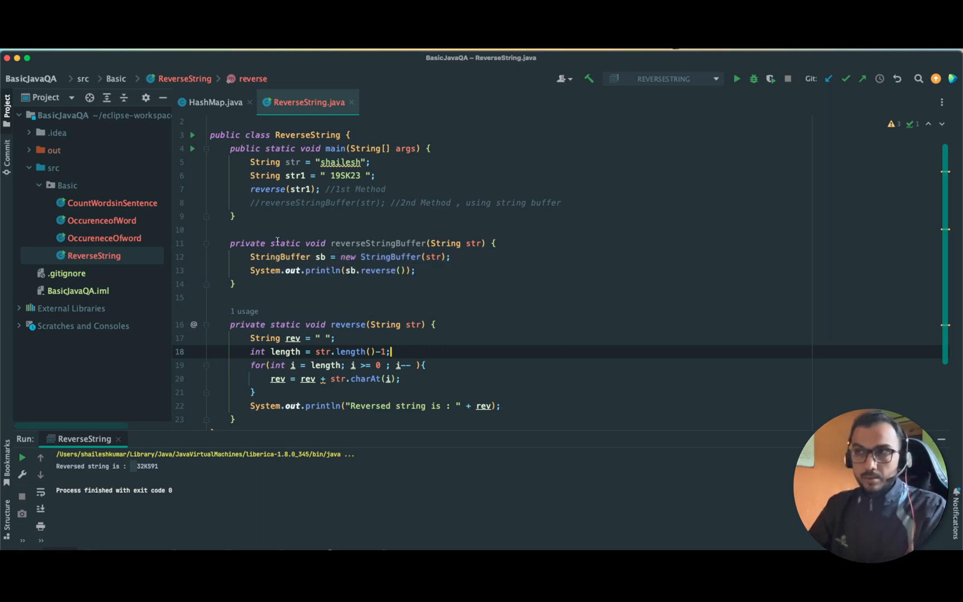
mouse_move(387, 256)
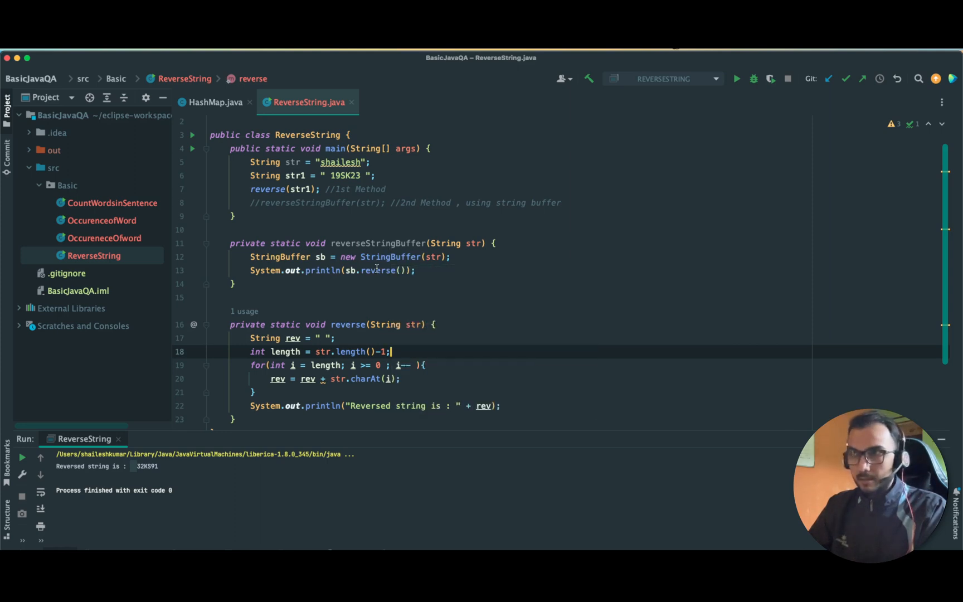
scroll(down, 3)
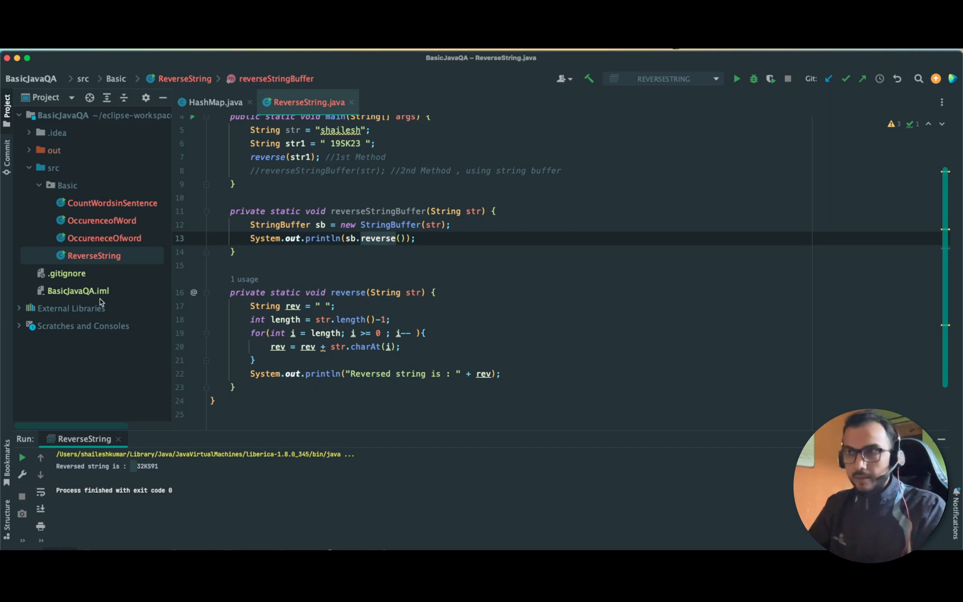
mouse_move(154, 289)
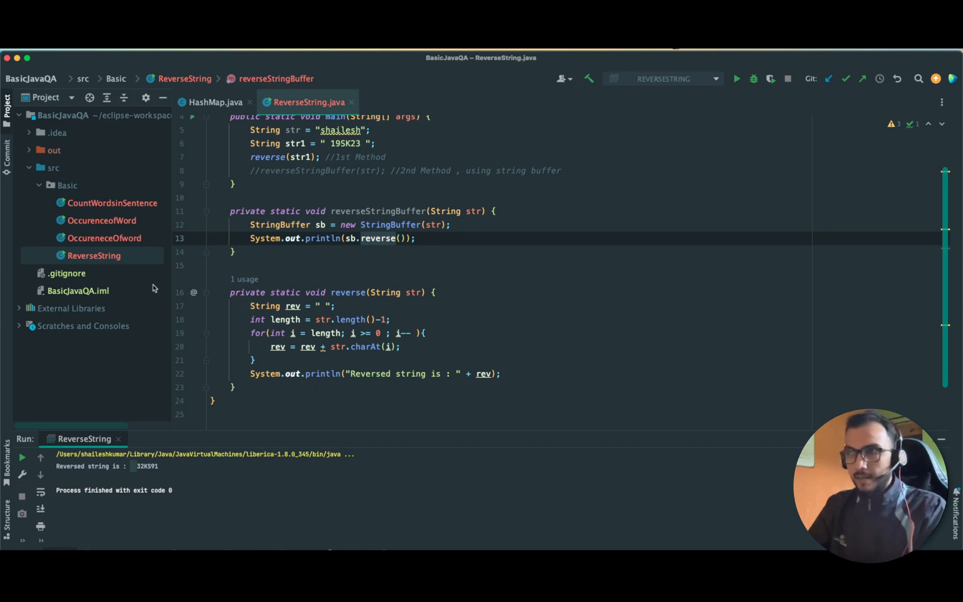